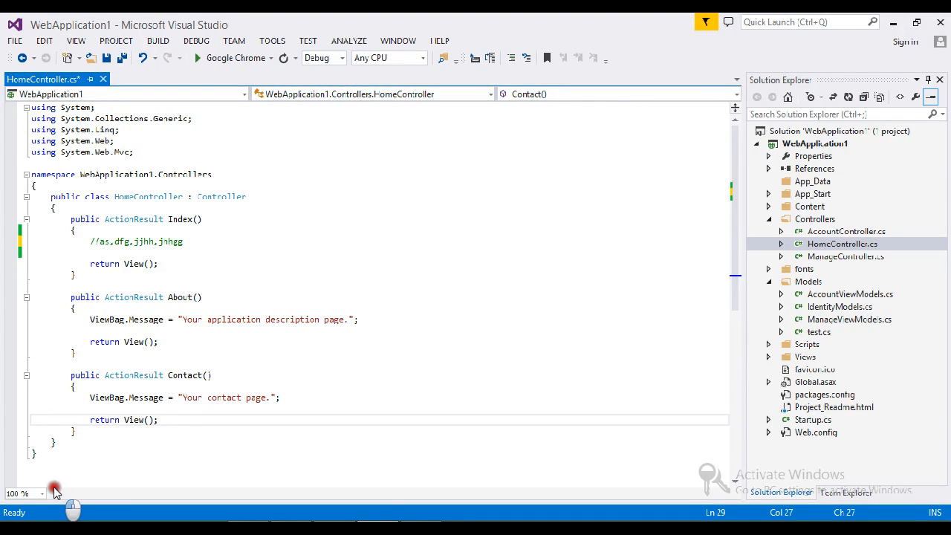
Declare string[] arrar = new string[3]; in Index and start a new line below it
left_click(157, 419)
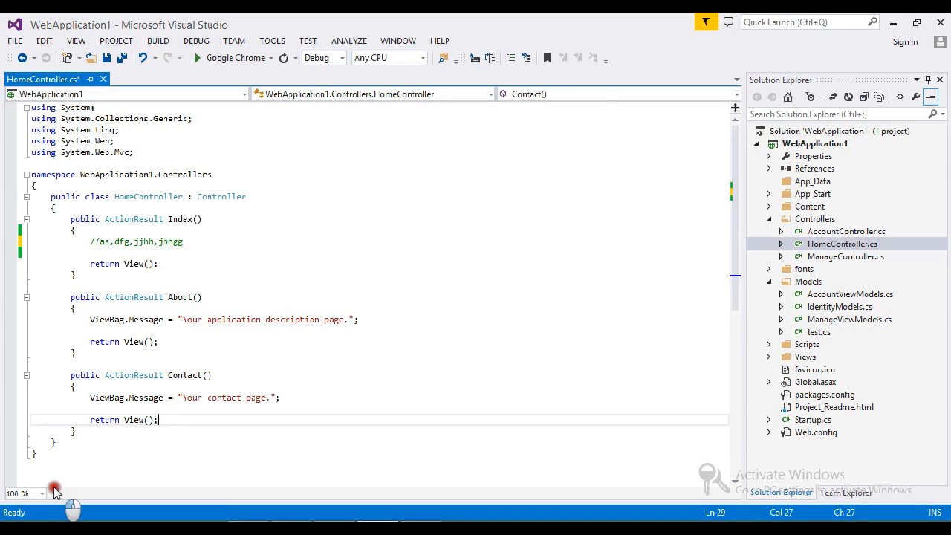
mouse_move(110, 281)
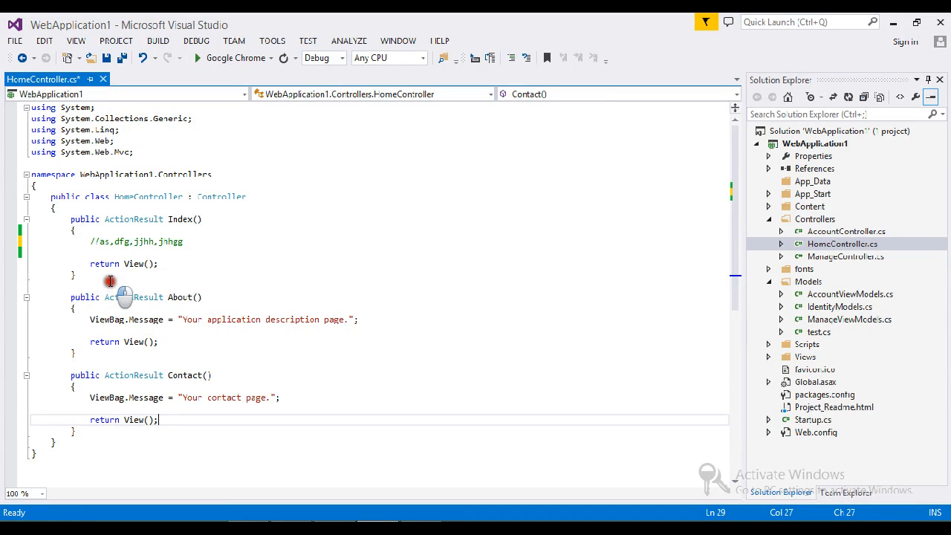
mouse_move(111, 256)
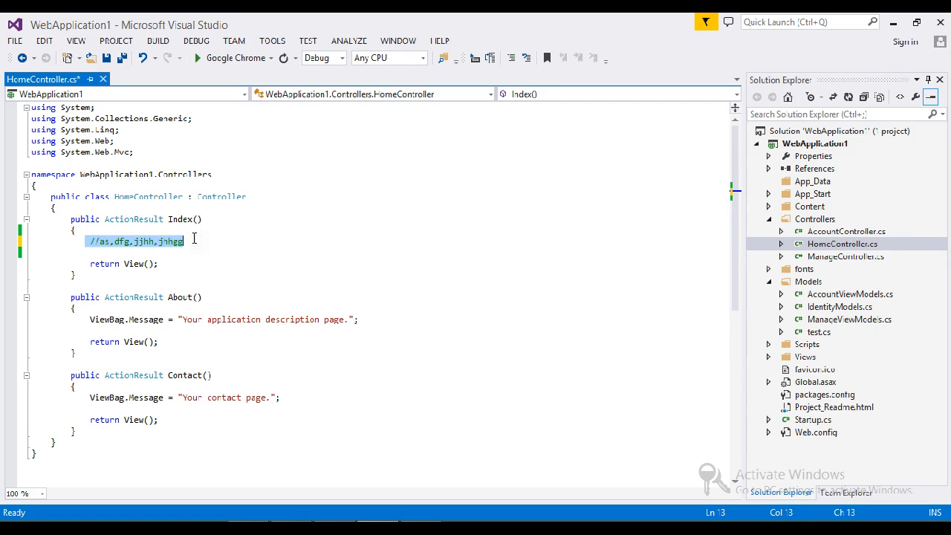
type("string")
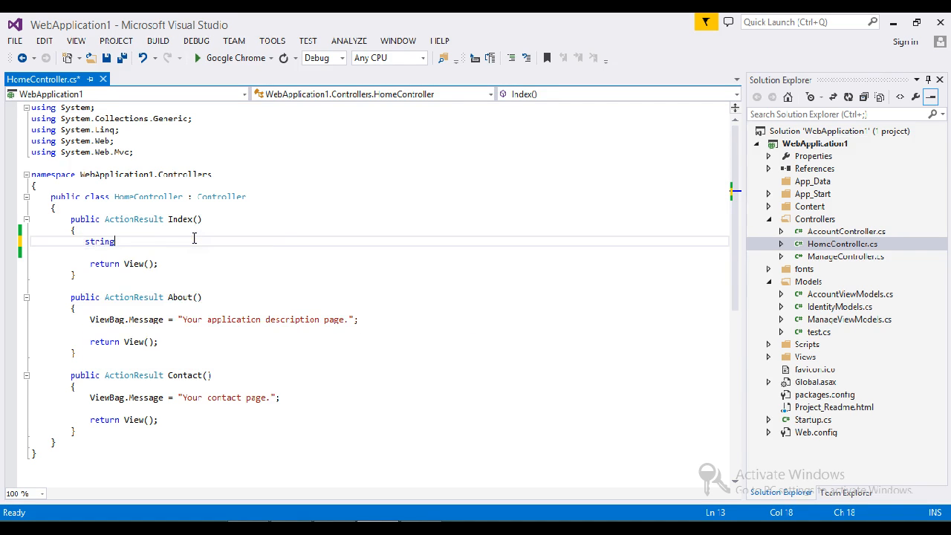
type("[]")
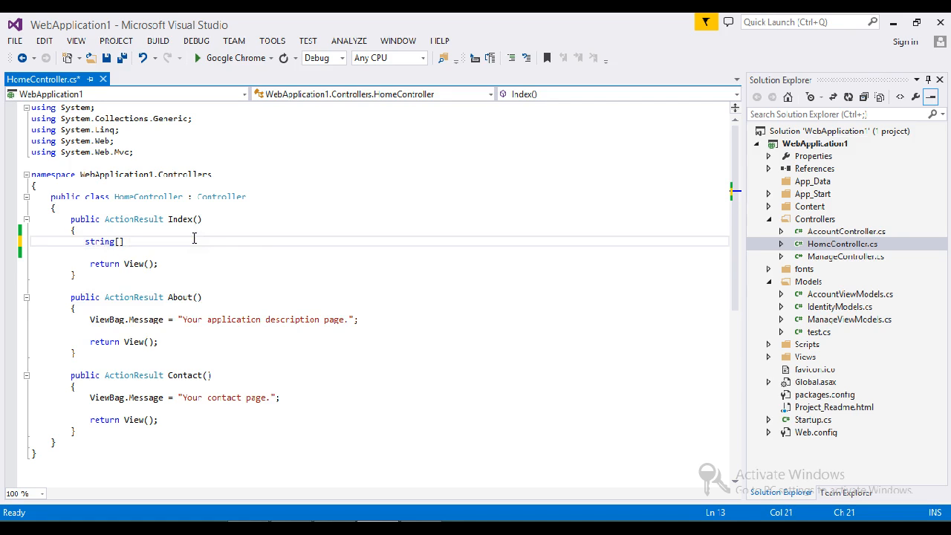
type("arra")
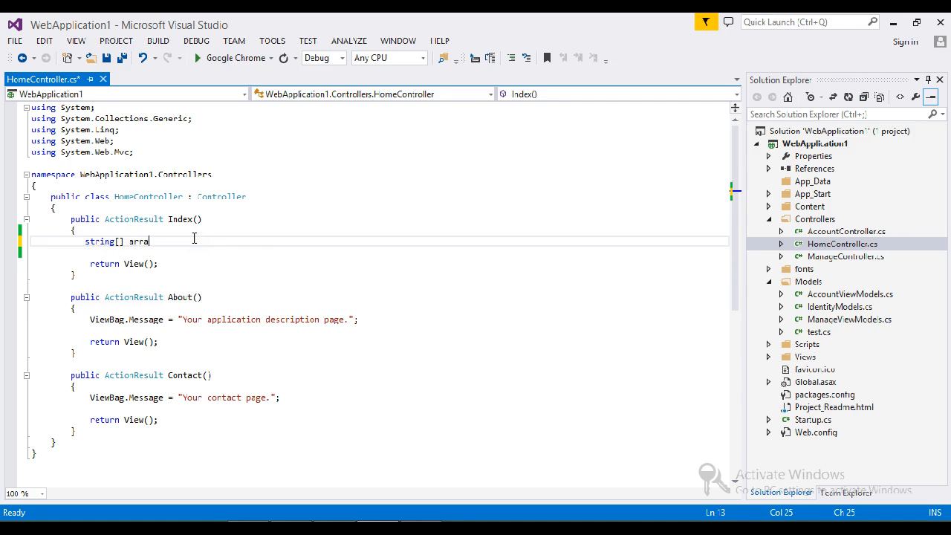
type("r=n")
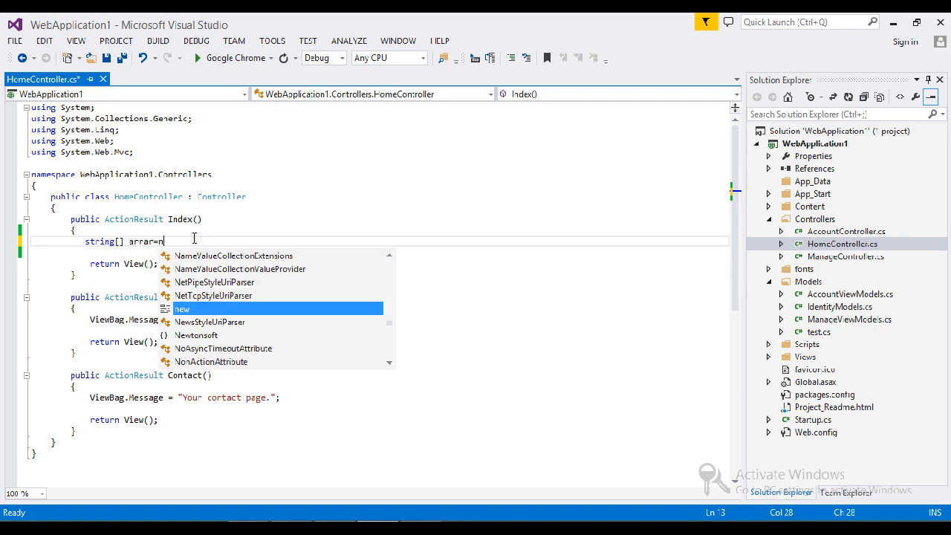
type("ew string")
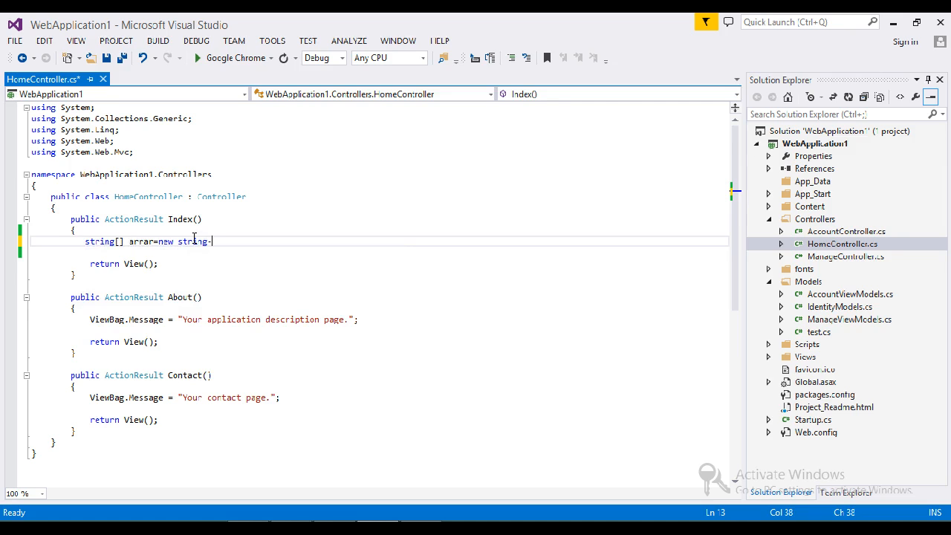
type("[]")
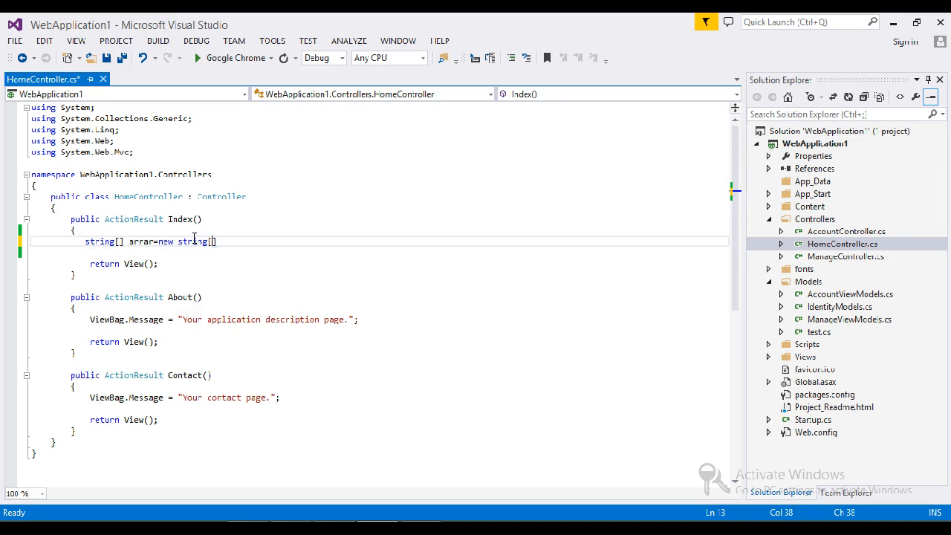
type("2")
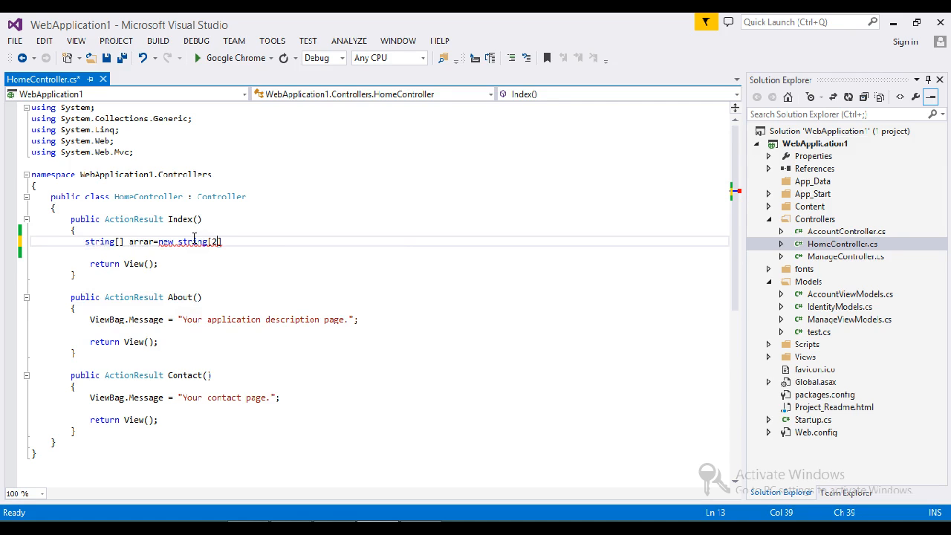
type("3")
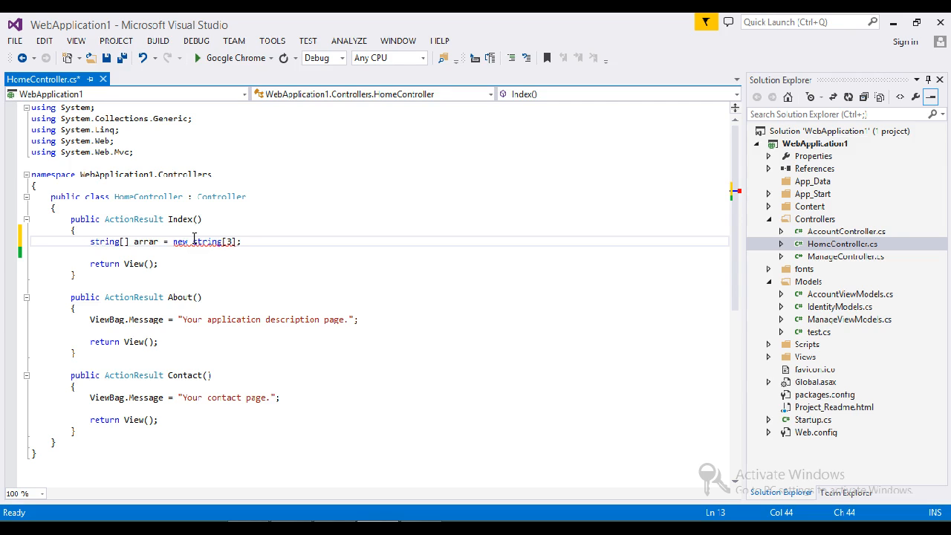
key("enter")
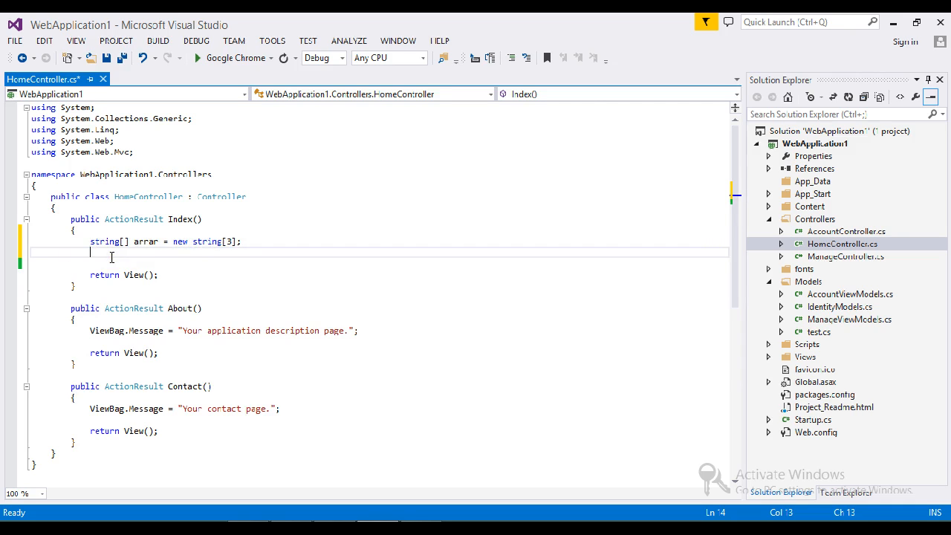
Assign "go", "free", "lancer" and "tutorial" to arrar[0] through arrar[3] and save
type("arrar[0")
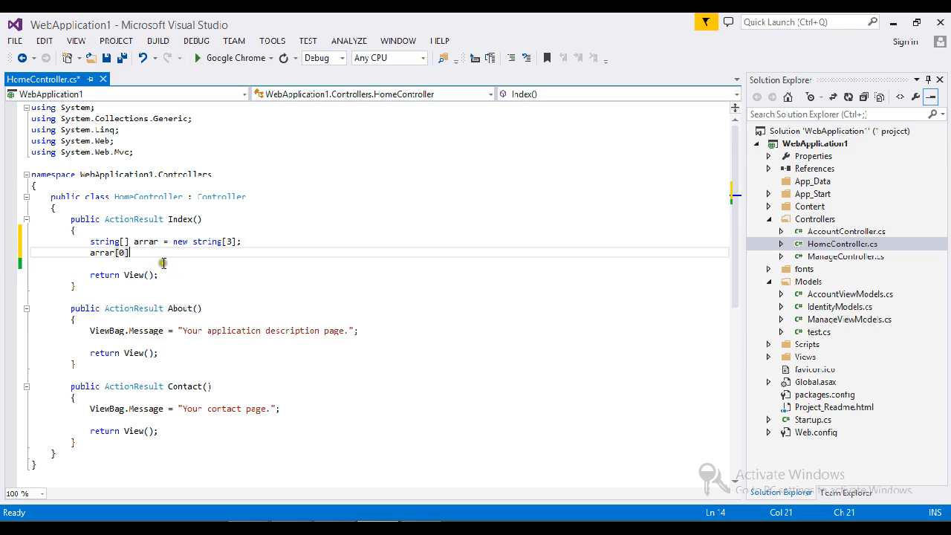
type("=")
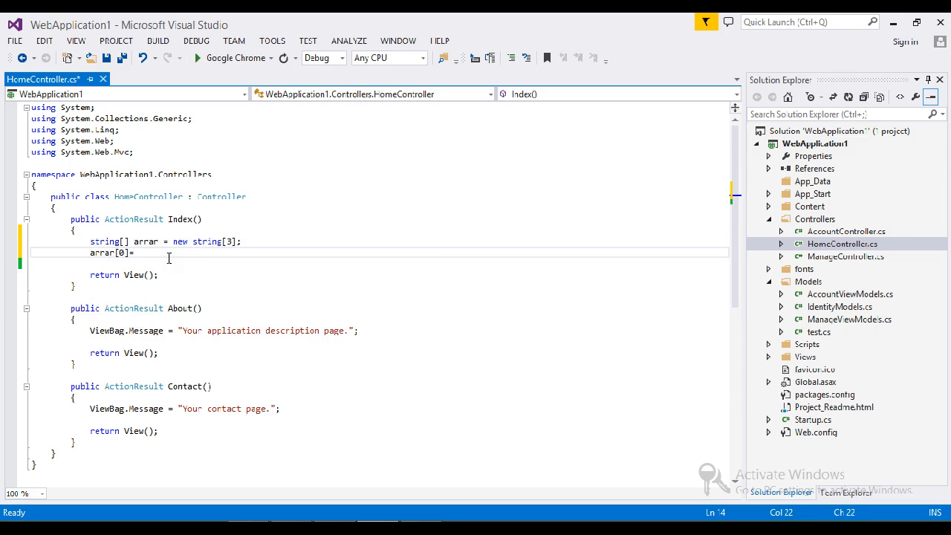
type("=\"\"")
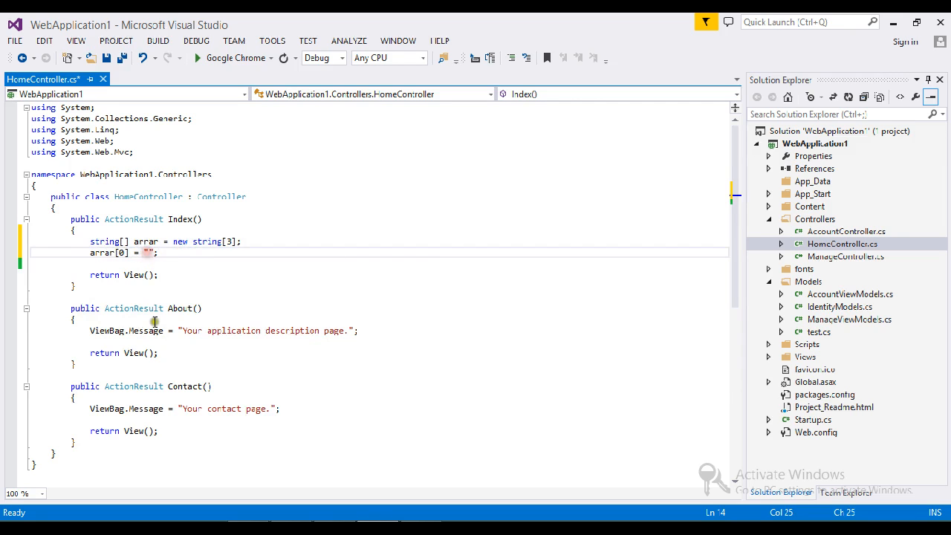
type("go")
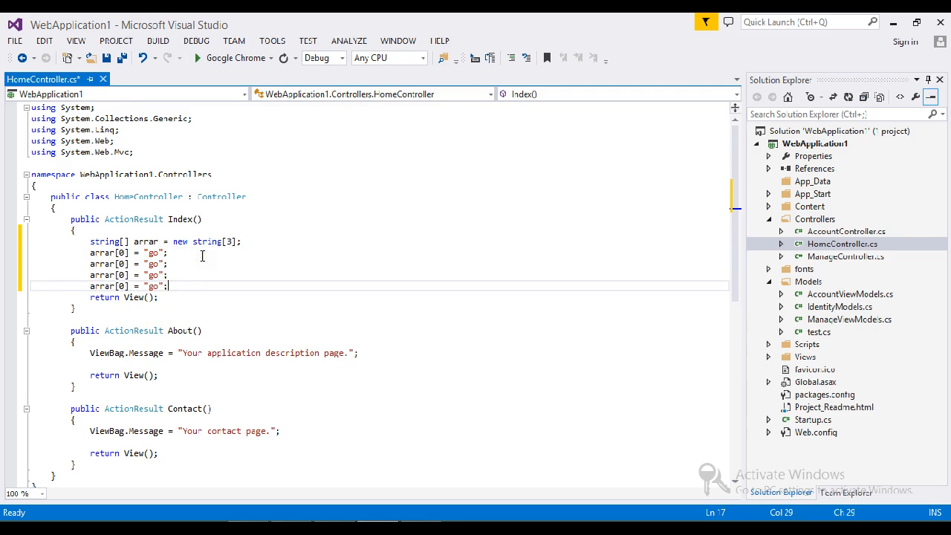
mouse_move(155, 265)
type("f")
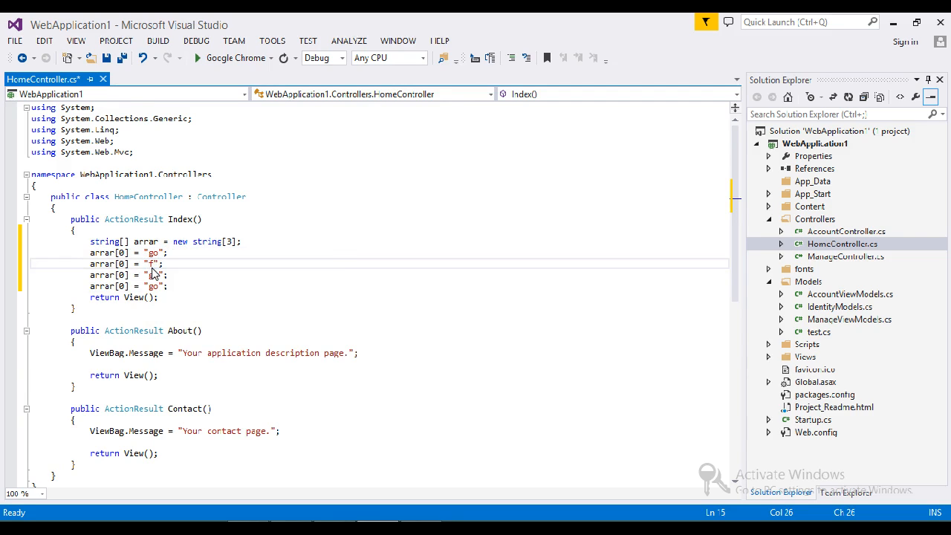
type("ree")
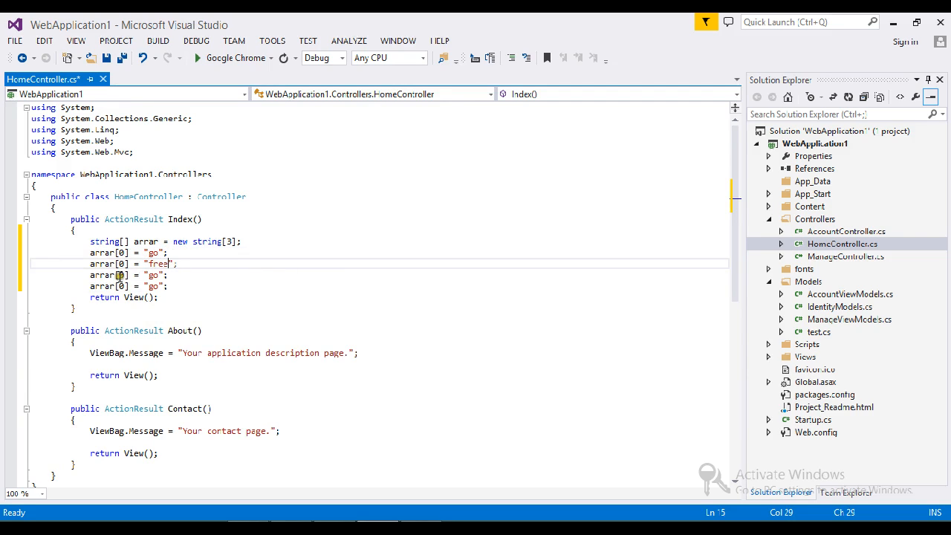
mouse_move(154, 275)
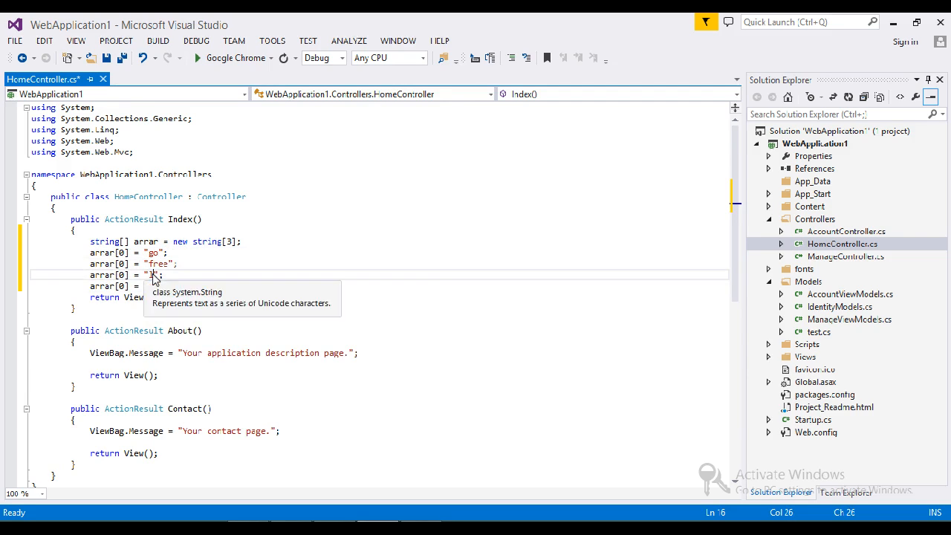
type("lancer")
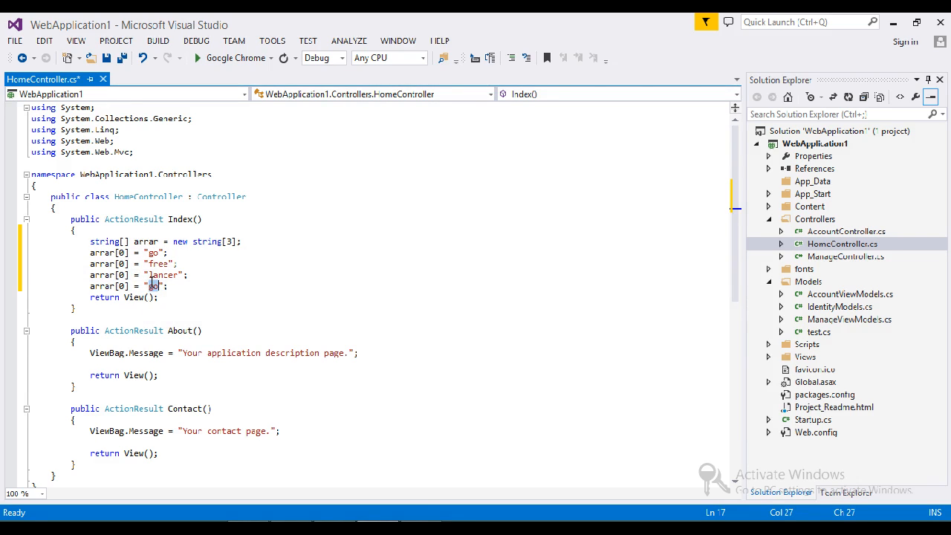
type("auto")
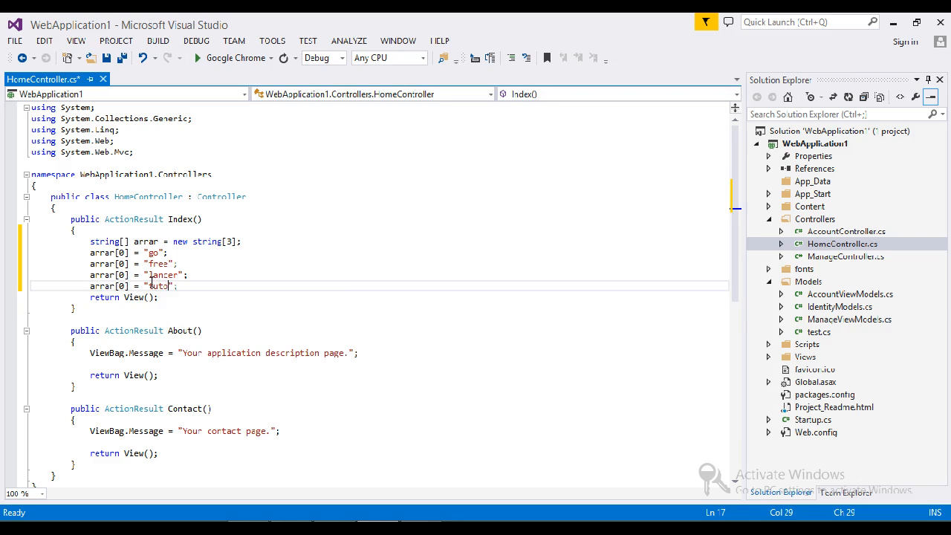
type("rial")
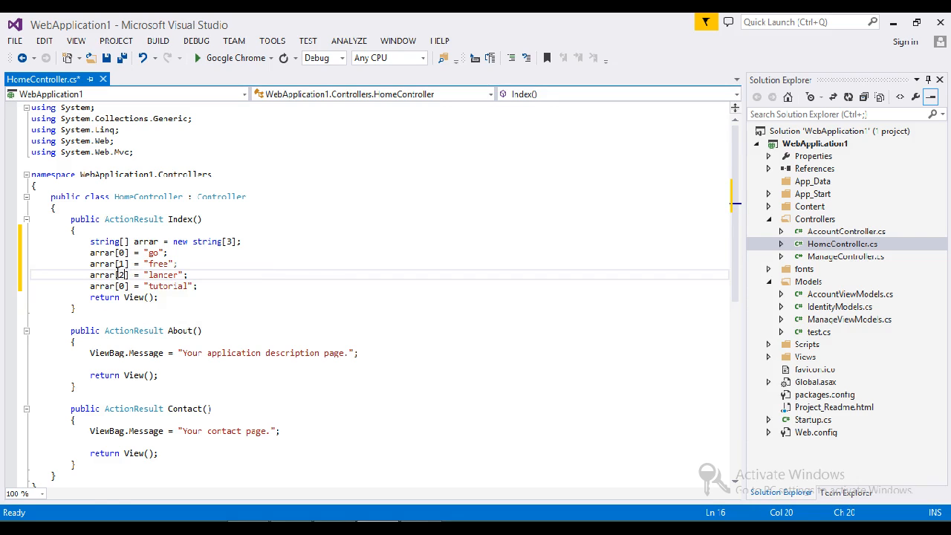
mouse_move(125, 285)
type("3")
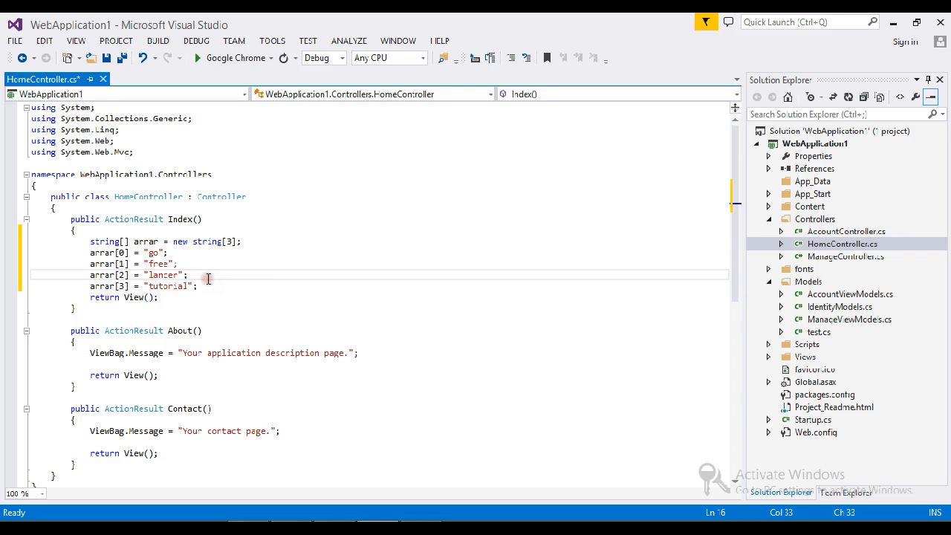
key("ctrl+s")
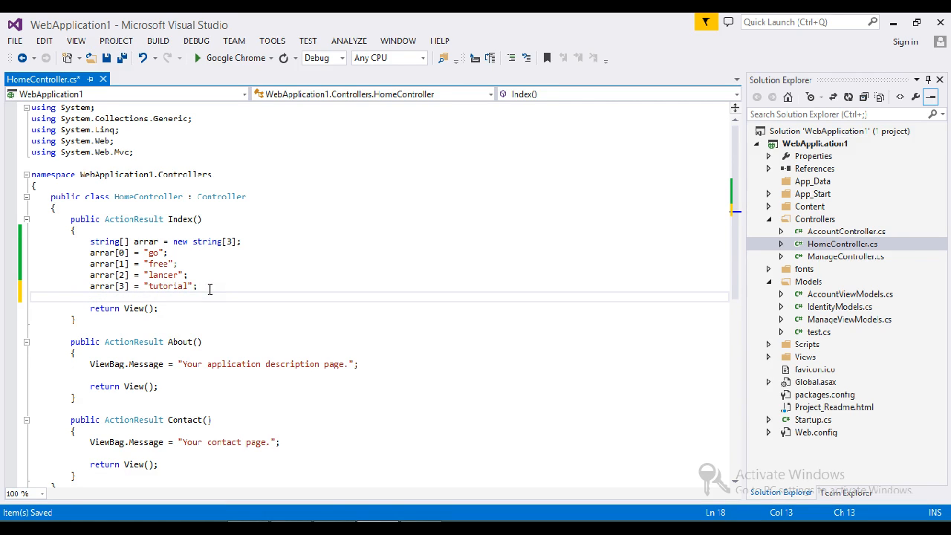
Add string final = string.Empty; after the array assignments and begin a foreach line
type("string")
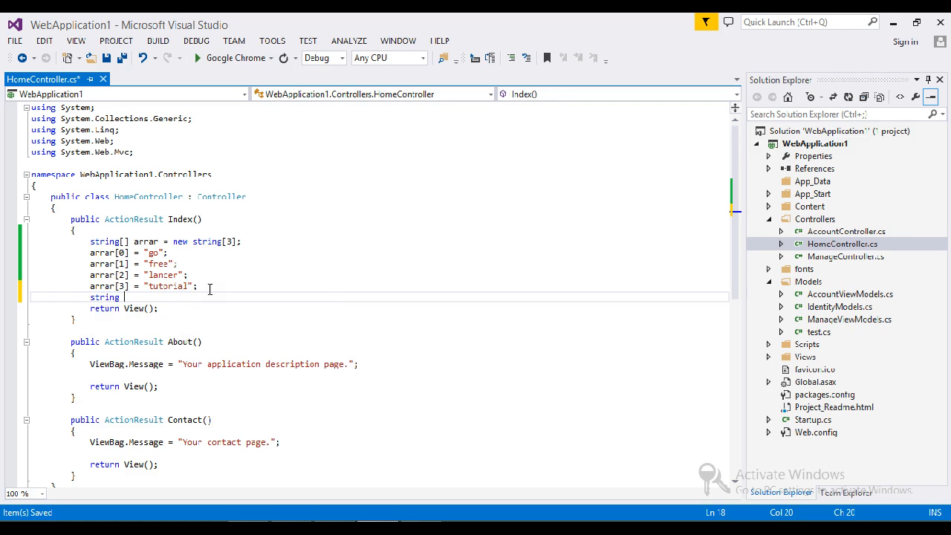
type("final")
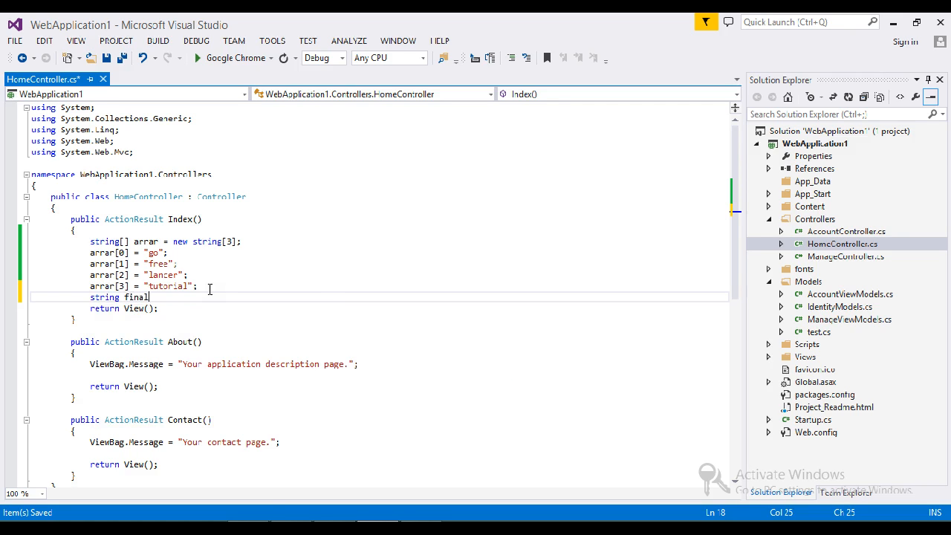
type("=EmptyModelMetadataProvider[]")
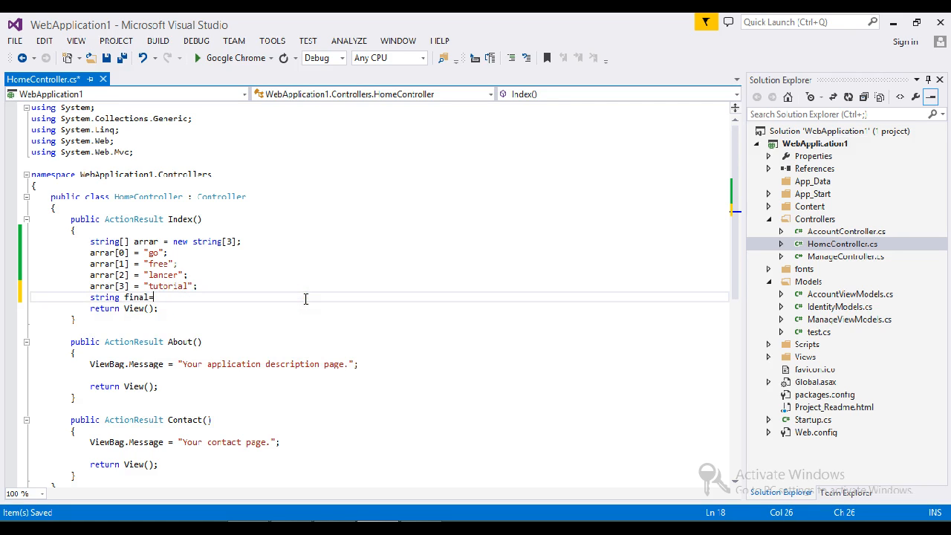
type("string.Empty;")
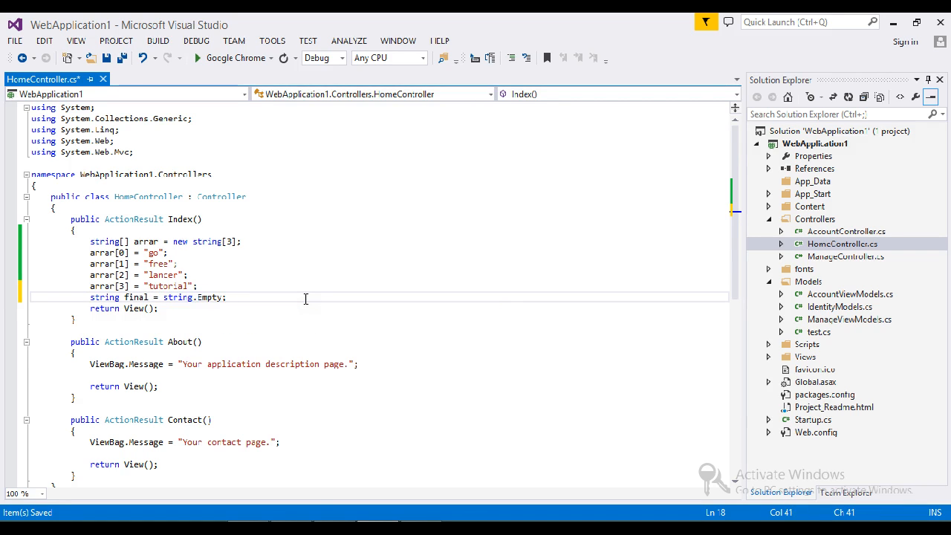
type("foreach")
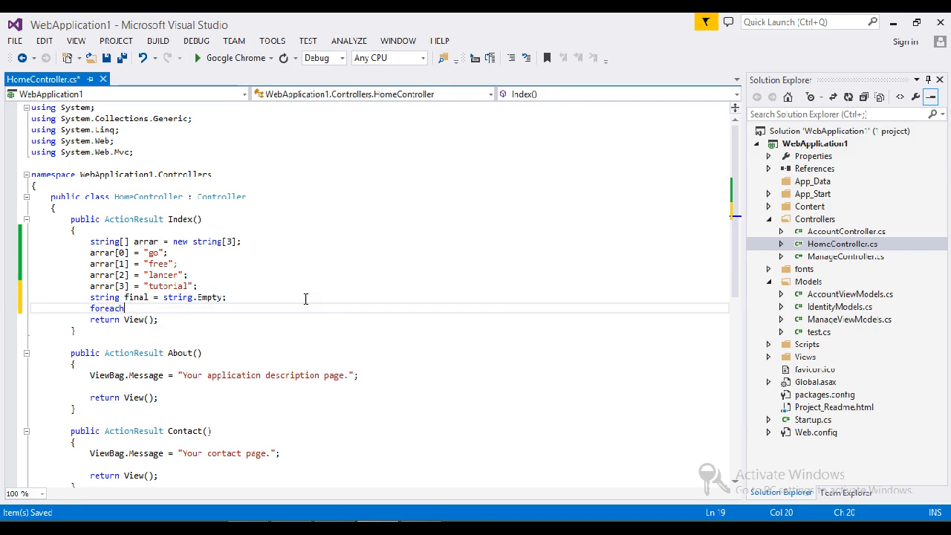
Complete the foreach (var item in arrar) header and open its body block
type("(val")
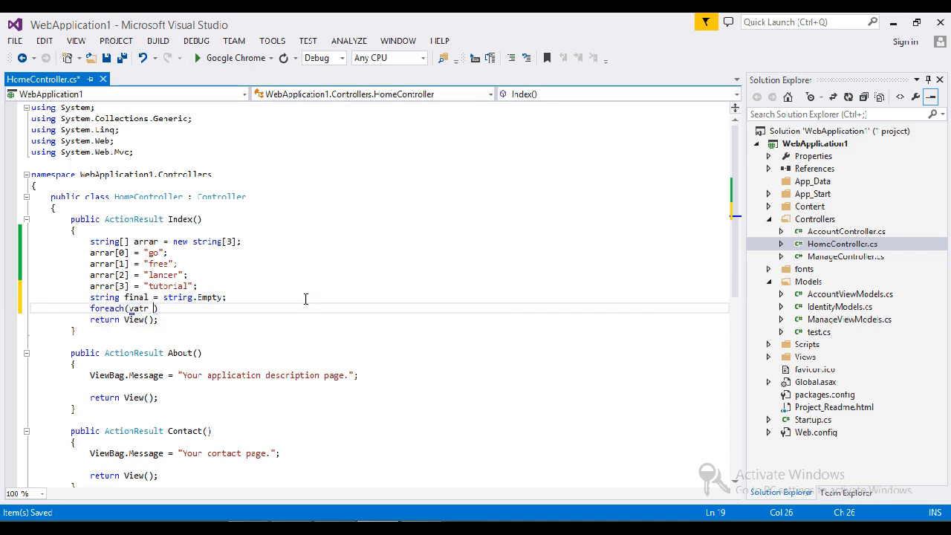
key("BackSpace")
type("item in arrar")
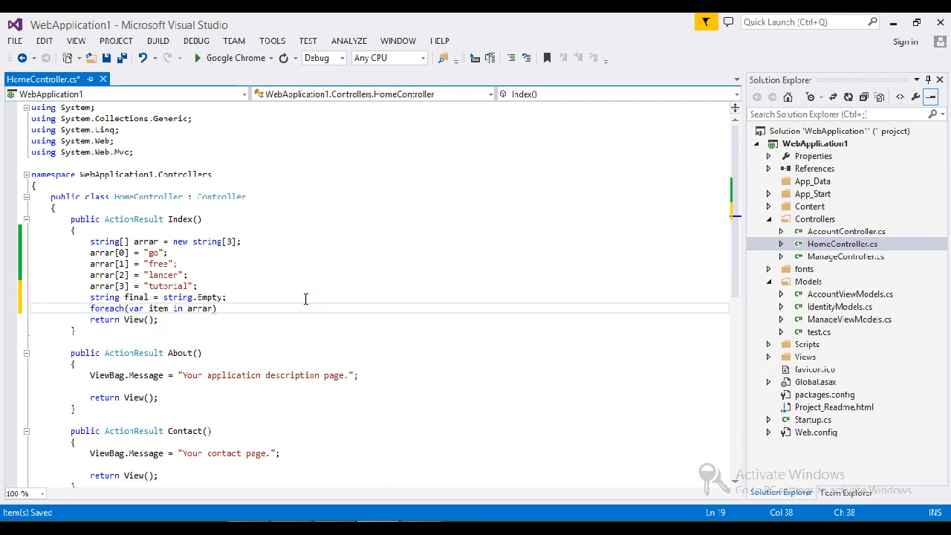
key("enter")
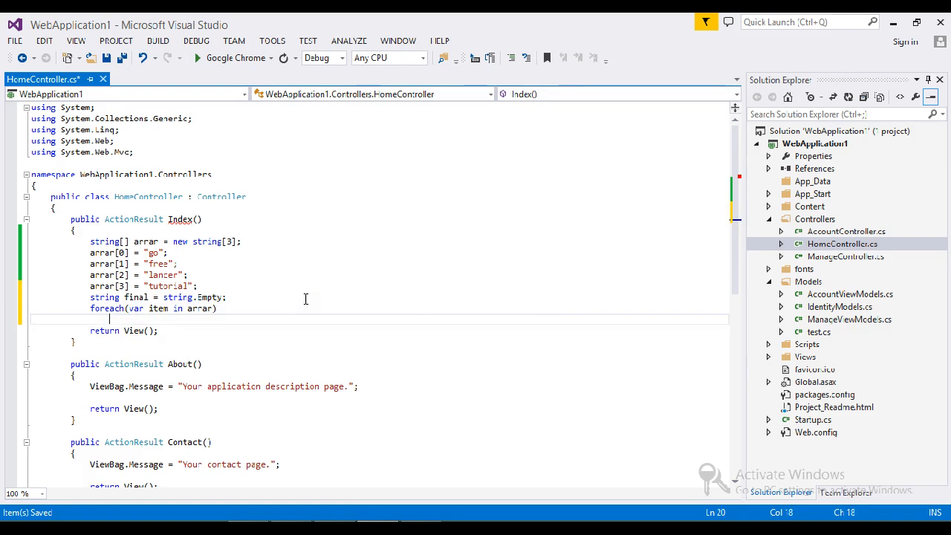
key("enter")
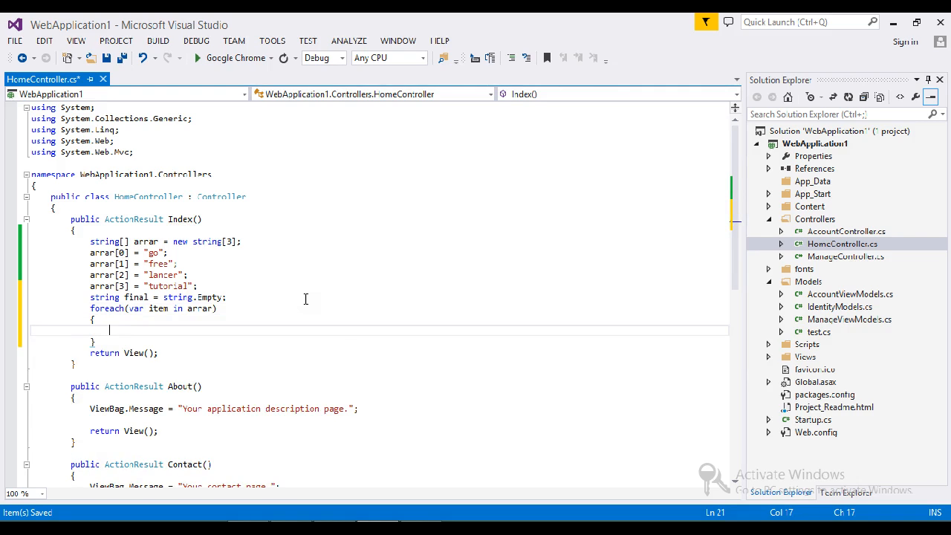
Write the loop body final += item + ","; and move just after the loop
type("final")
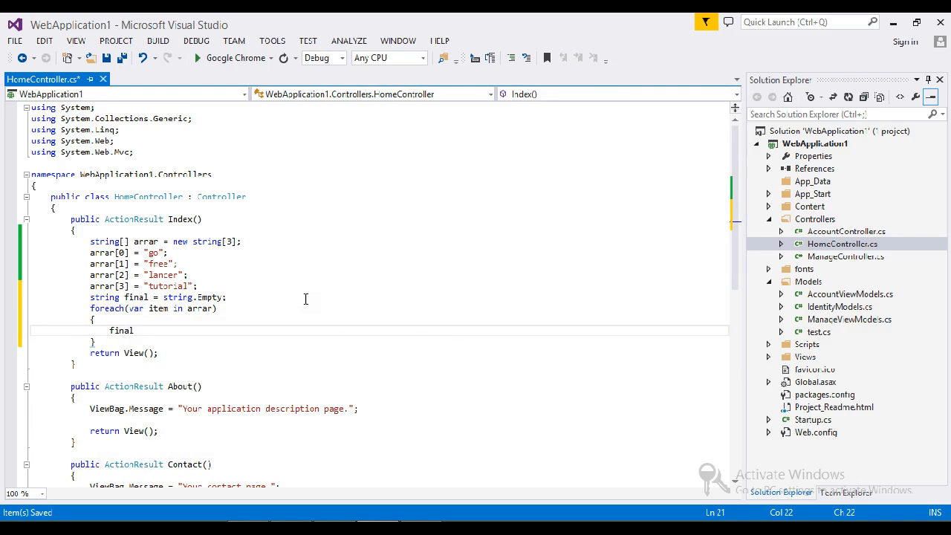
type("+=")
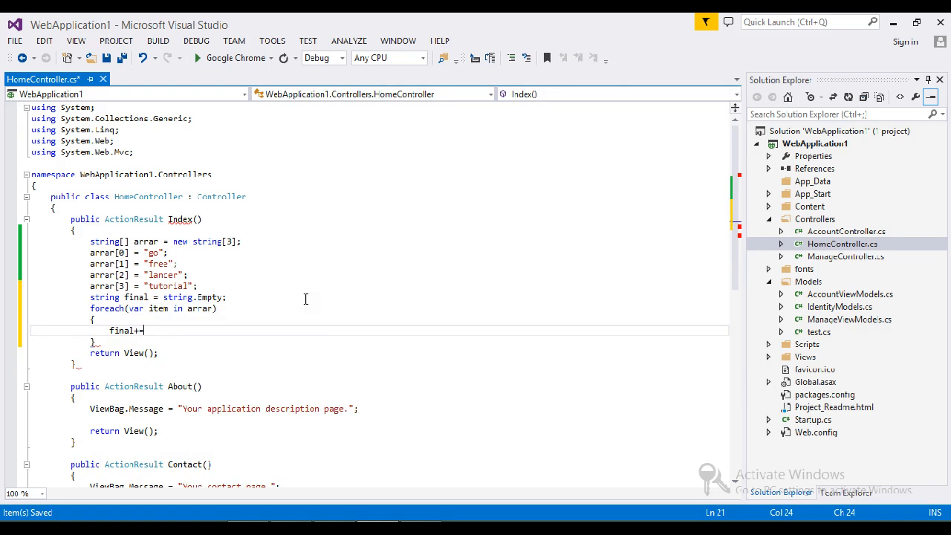
type("item")
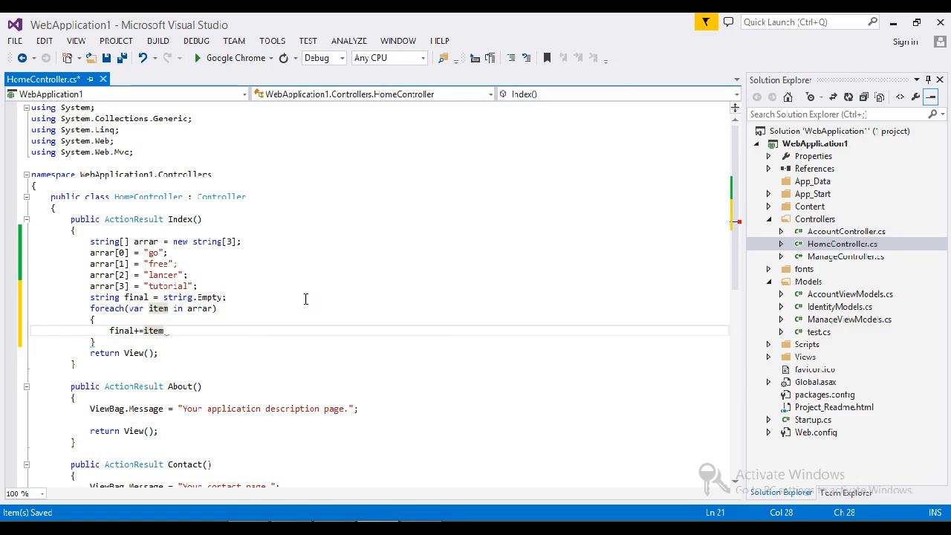
type("+")
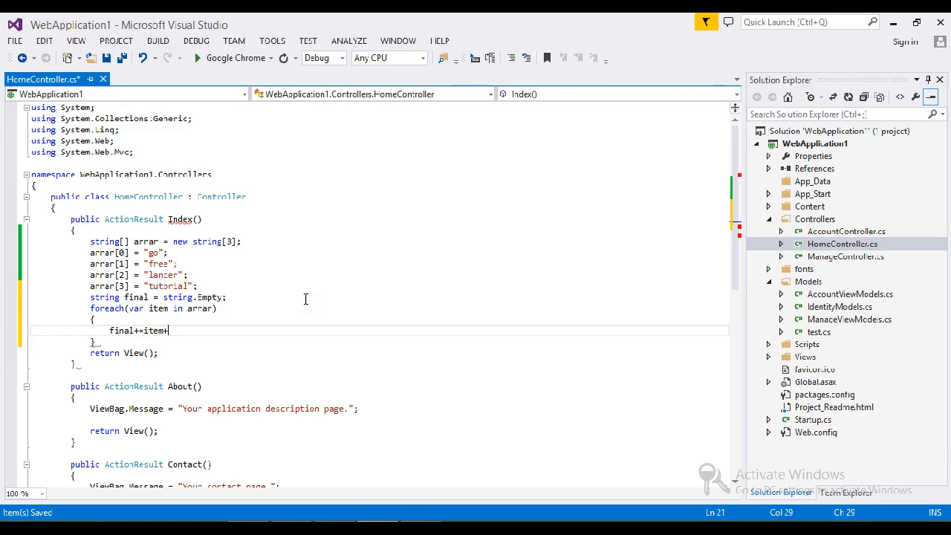
type("\",\";")
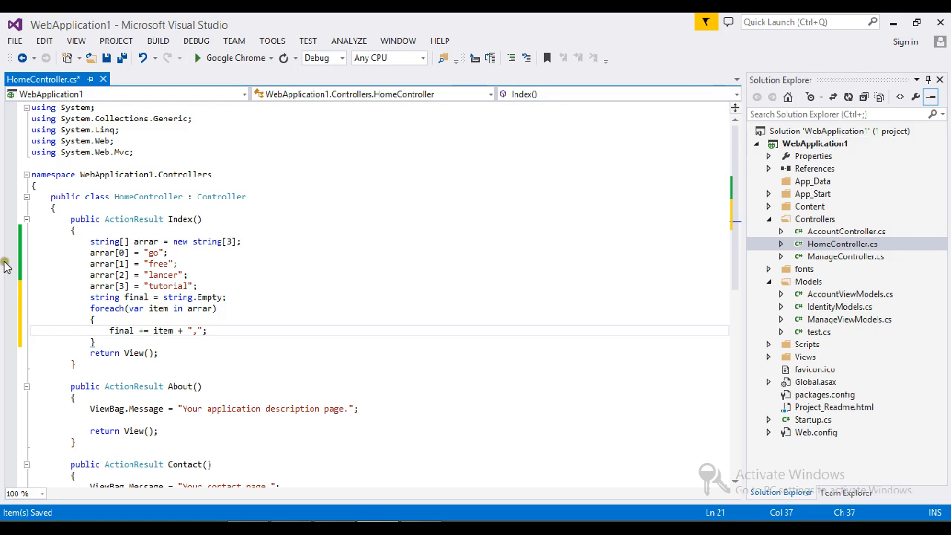
left_click(116, 342)
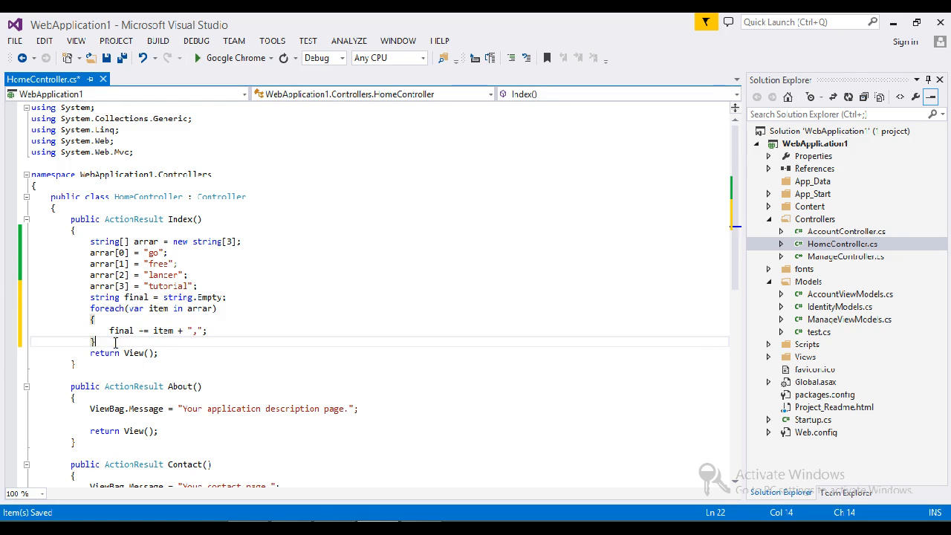
Add ViewData["finalresult"] = final; after the loop and select the ViewData expression
type("vi")
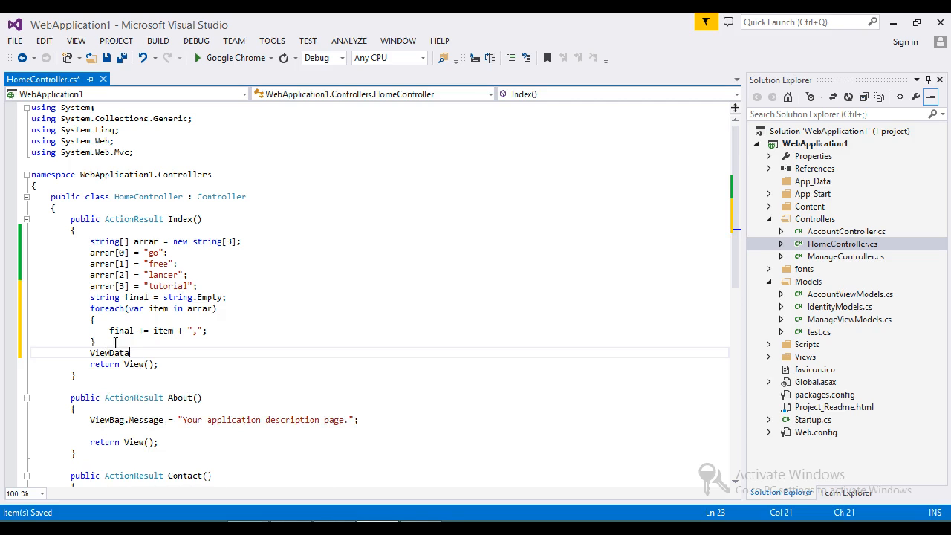
type("[]")
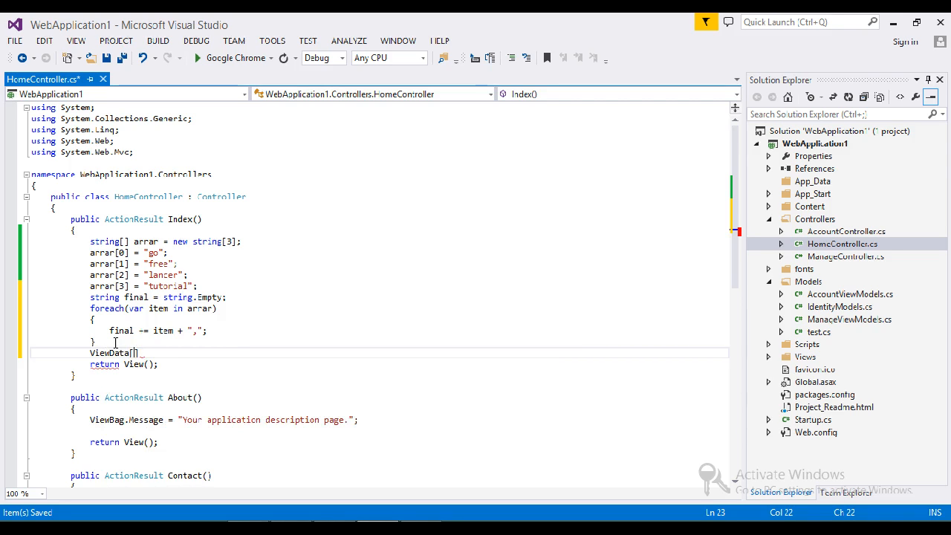
type("\"\"")
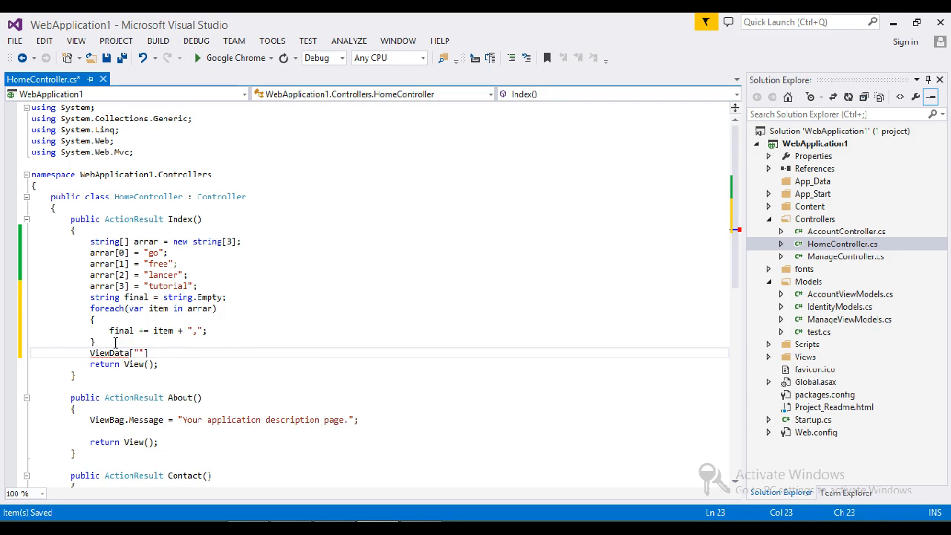
type("finalresu")
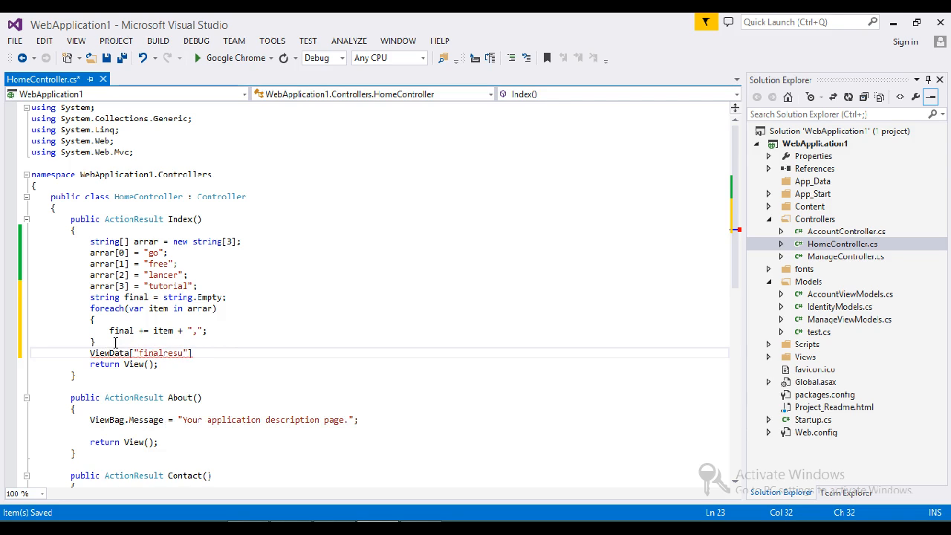
type("lt")
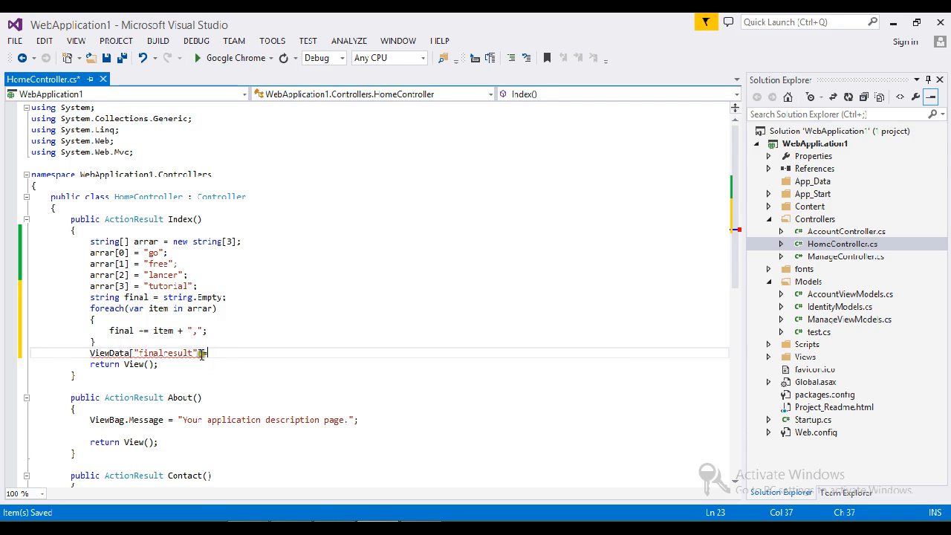
double_click(145, 241)
type(" = final;")
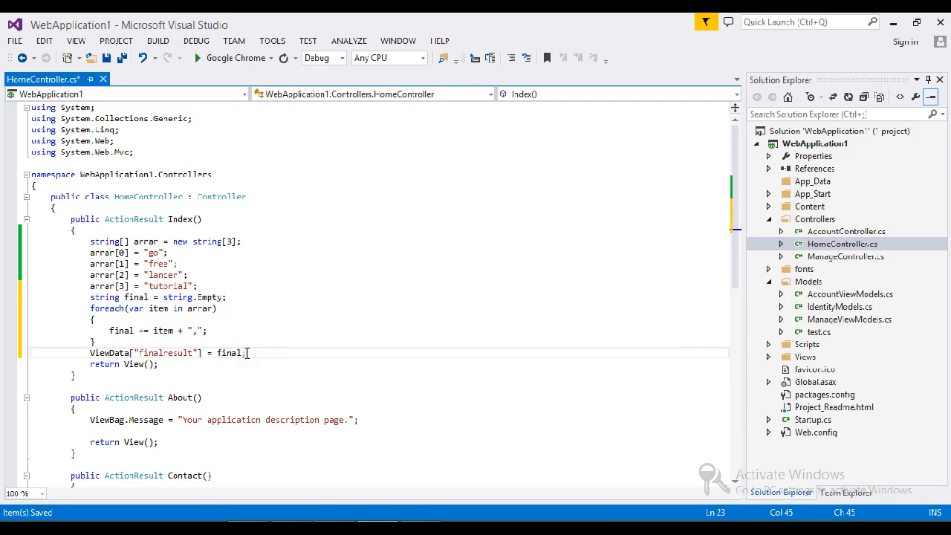
left_click(90, 354)
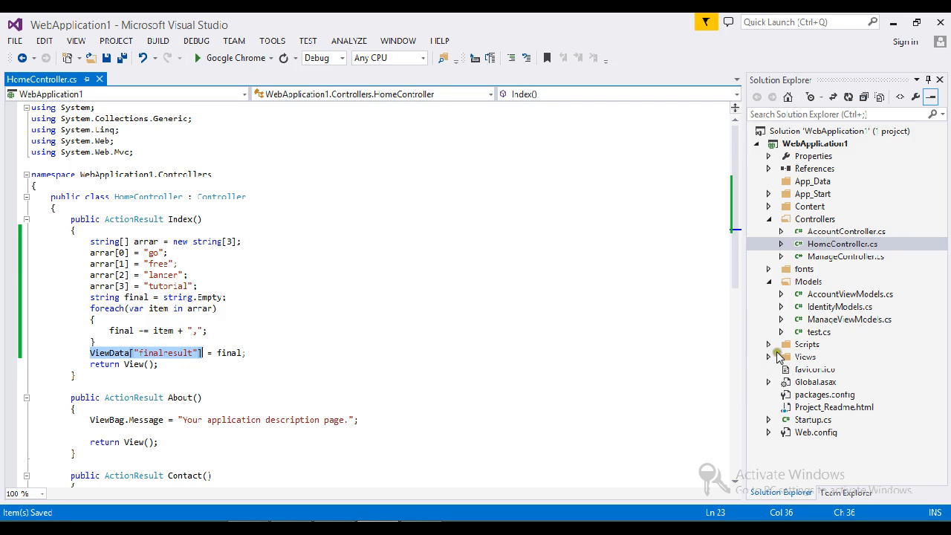
Locate Index.cshtml under Views > Home in Solution Explorer and open it
left_click(770, 357)
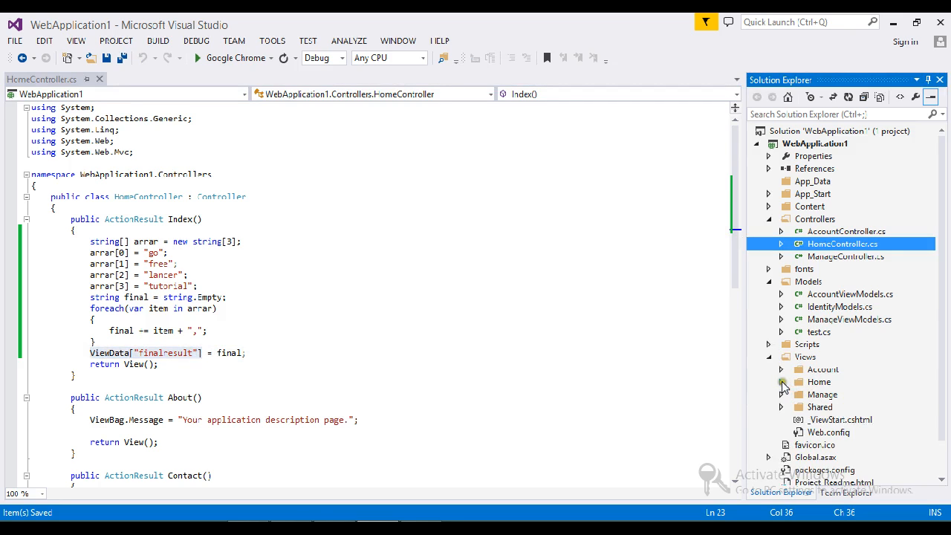
left_click(781, 381)
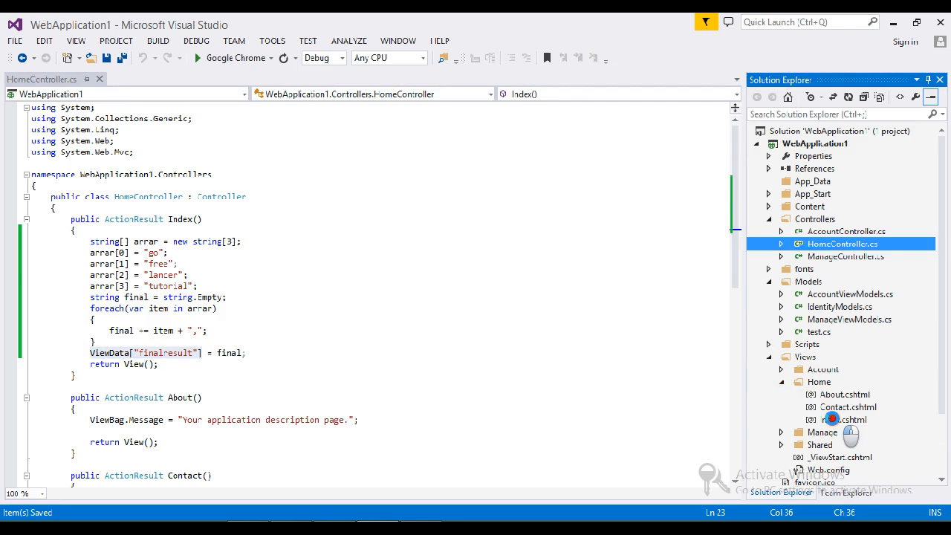
left_click(844, 419)
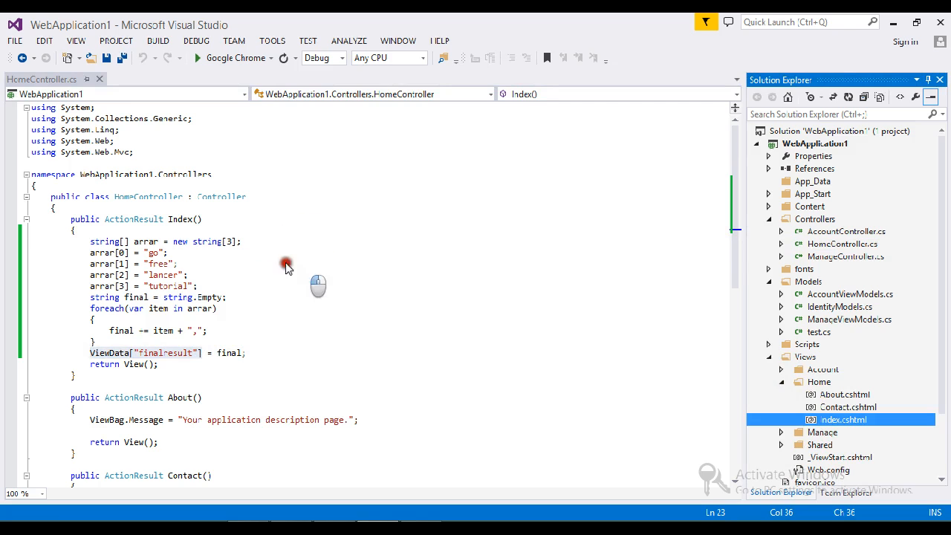
mouse_move(199, 273)
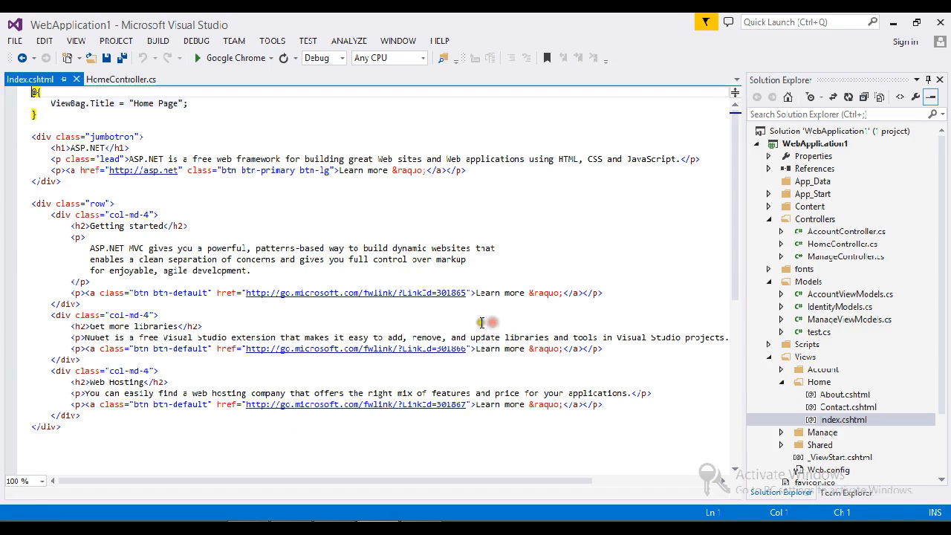
left_click(61, 427)
type("ViewData[\"finalresult")
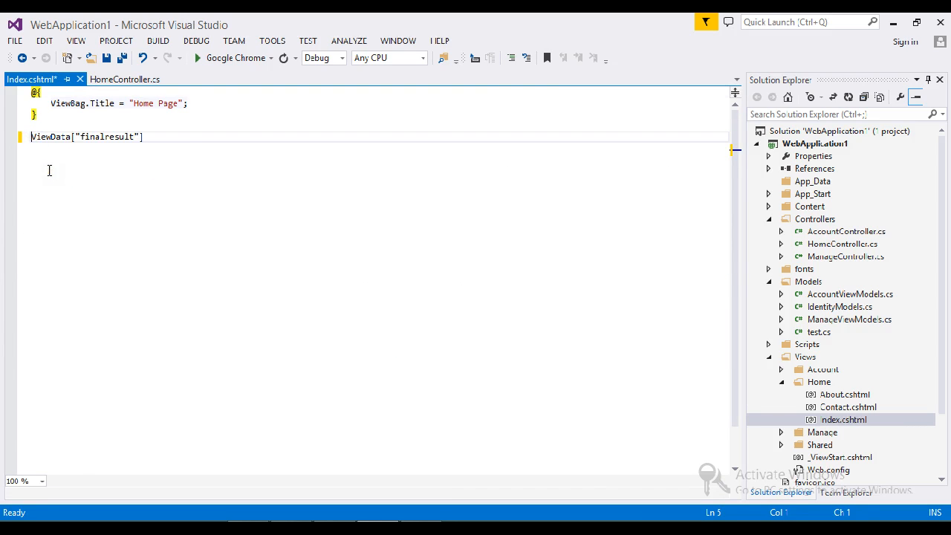
type("@")
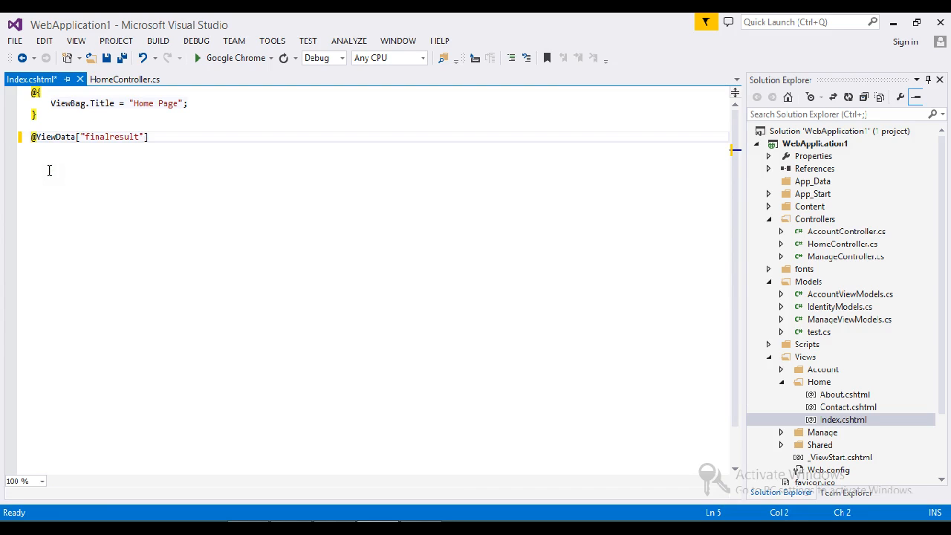
key("ctrl+s")
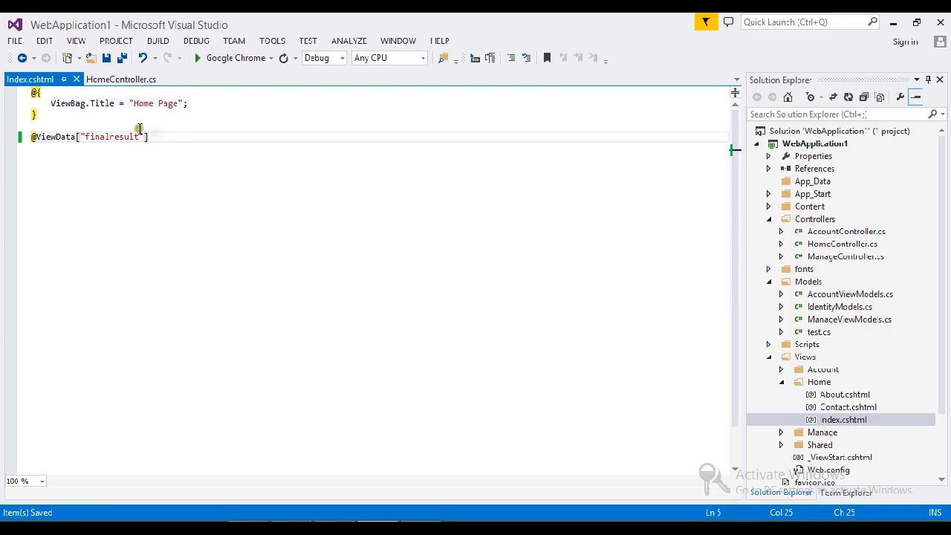
left_click(122, 79)
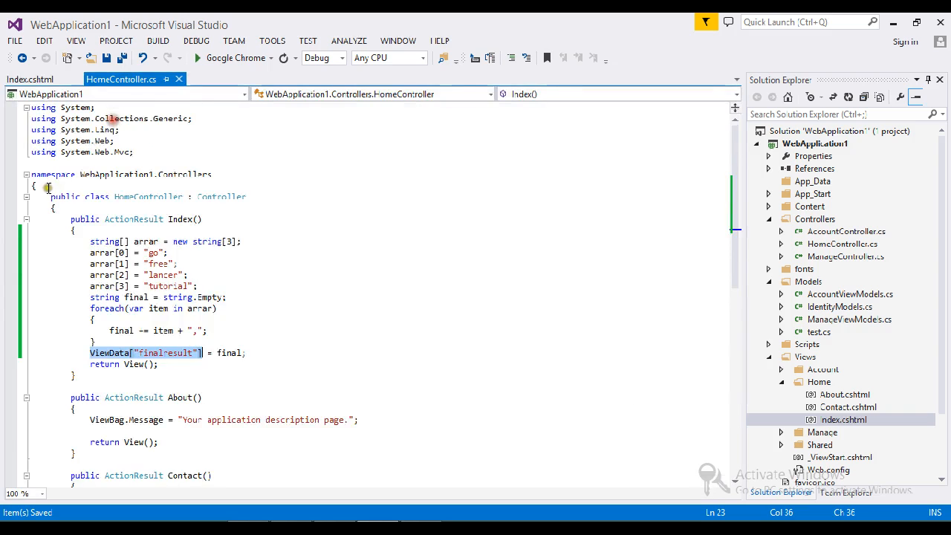
Set a breakpoint at Index's opening brace, start in Chrome and decline running with build errors
left_click(280, 308)
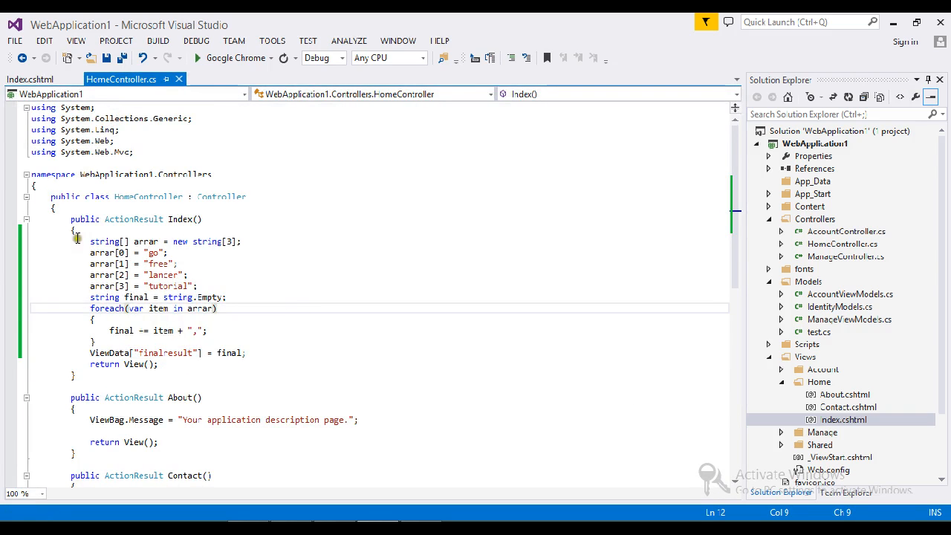
left_click(197, 56)
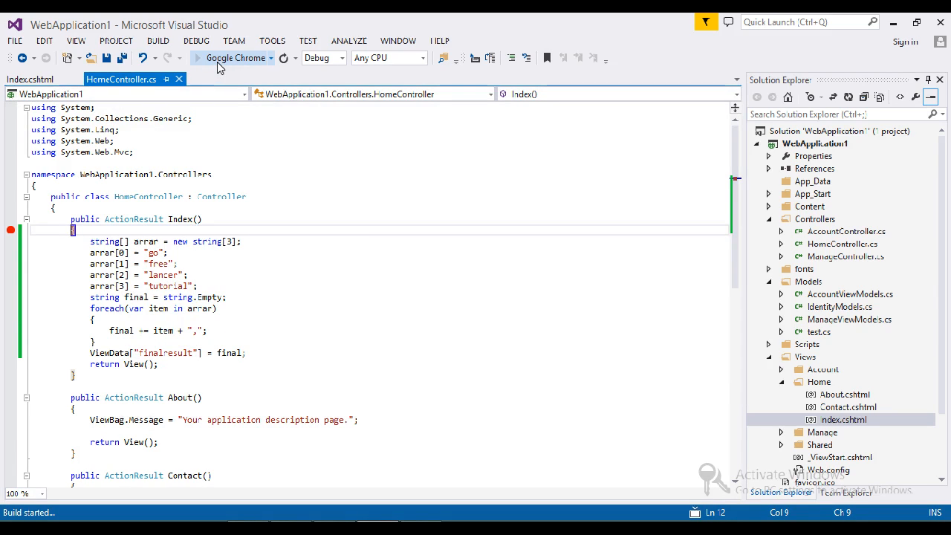
left_click(236, 58)
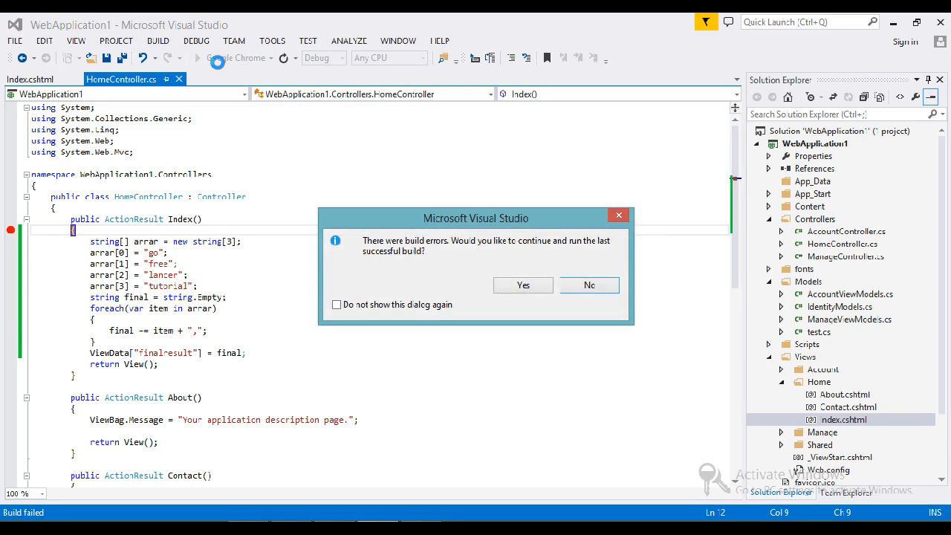
mouse_move(657, 255)
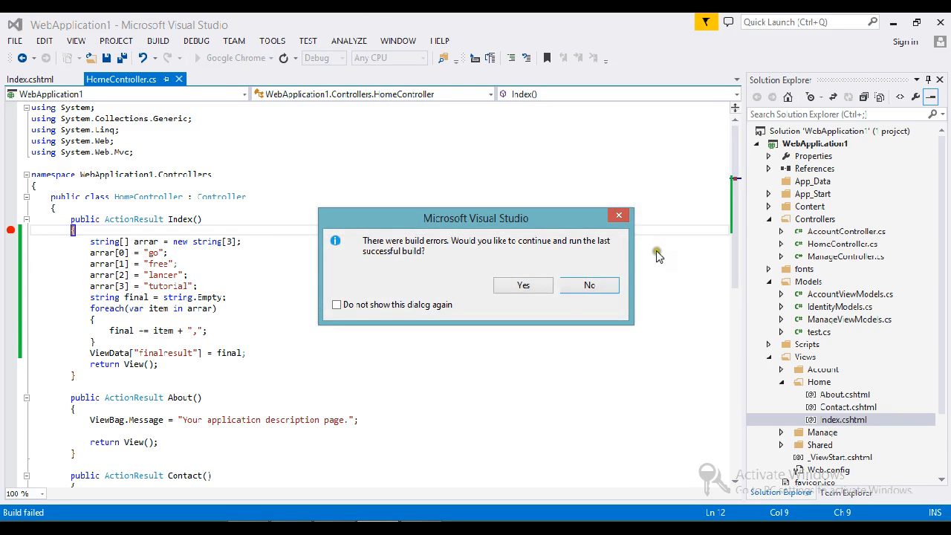
left_click(588, 285)
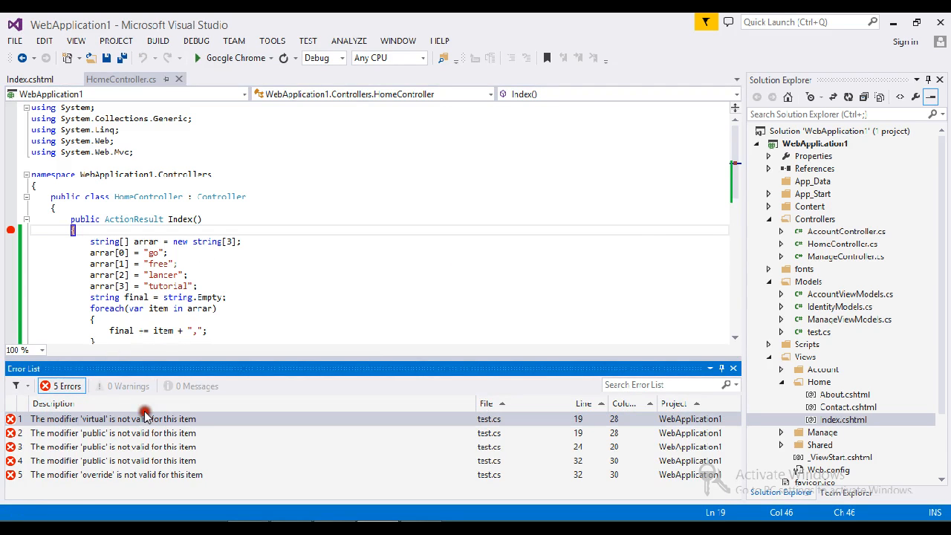
Inspect the test.cs build error, return to HomeController and run the last successful build anyway
left_click(31, 80)
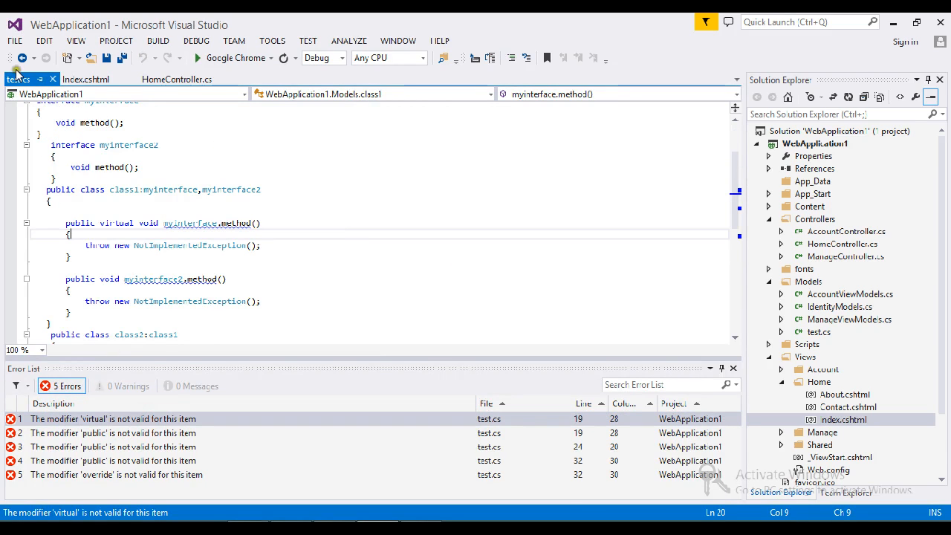
left_click(122, 79)
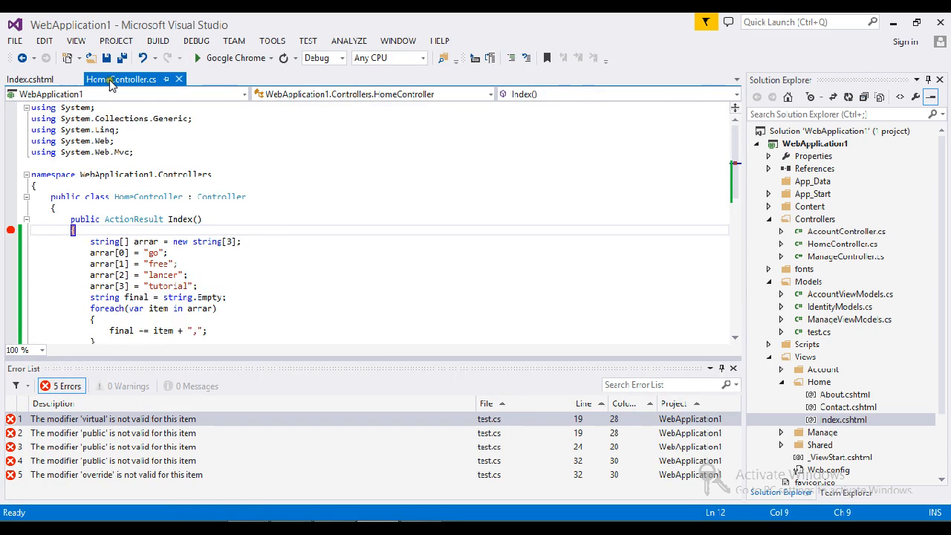
left_click(196, 58)
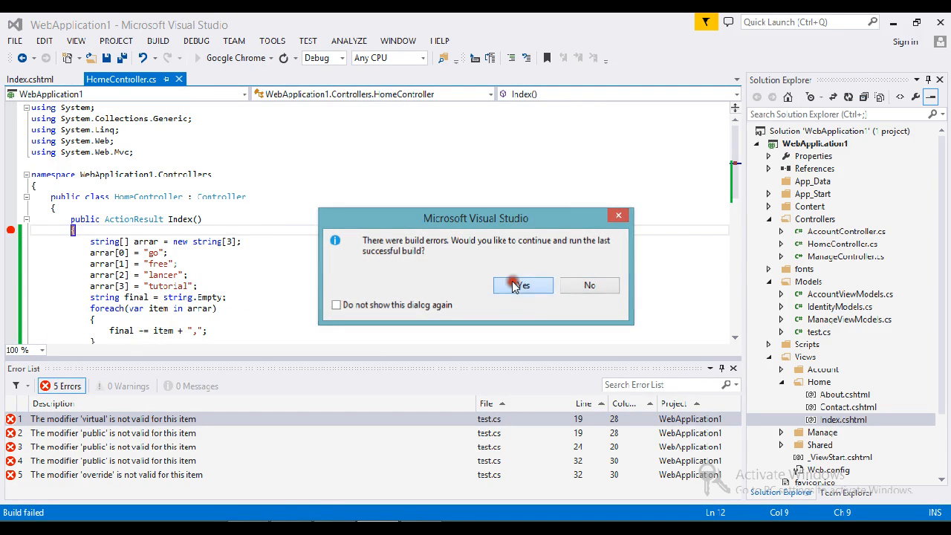
left_click(523, 285)
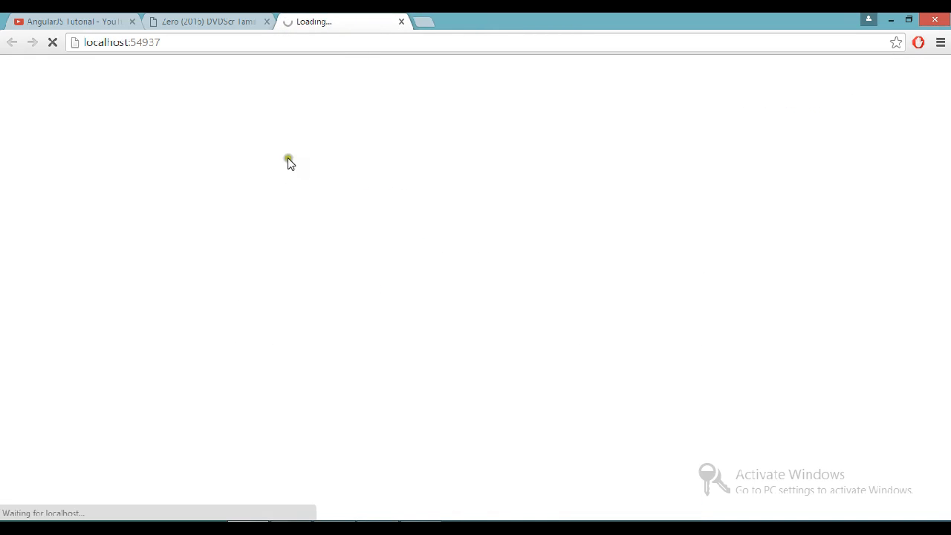
mouse_move(229, 80)
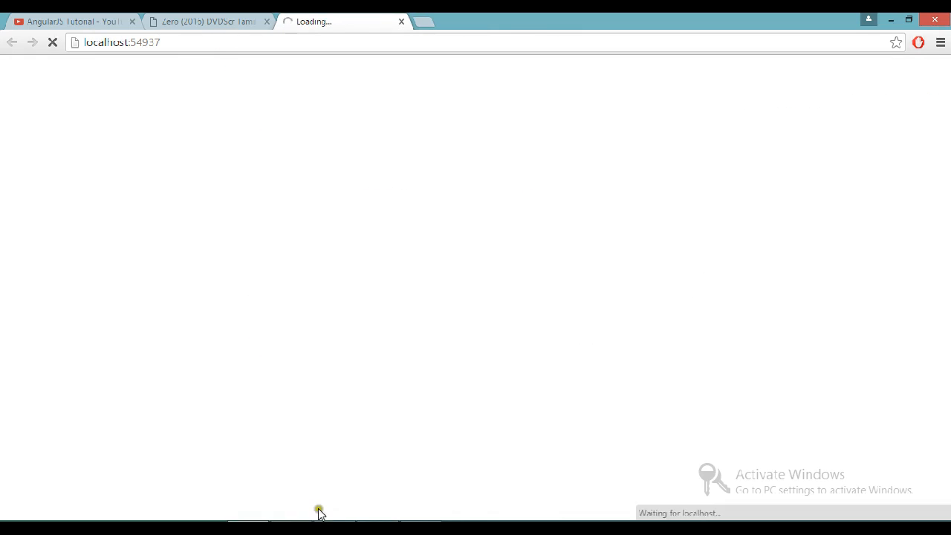
mouse_move(362, 367)
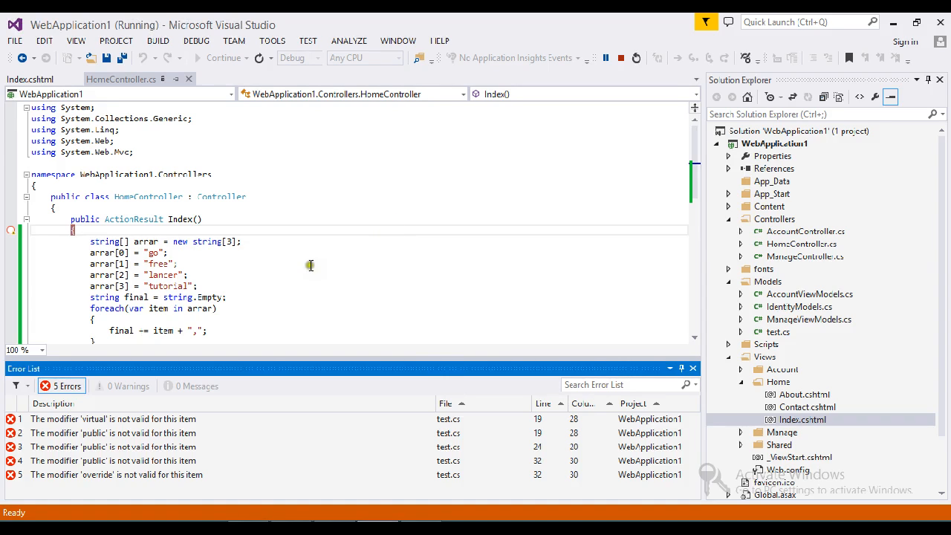
mouse_move(309, 264)
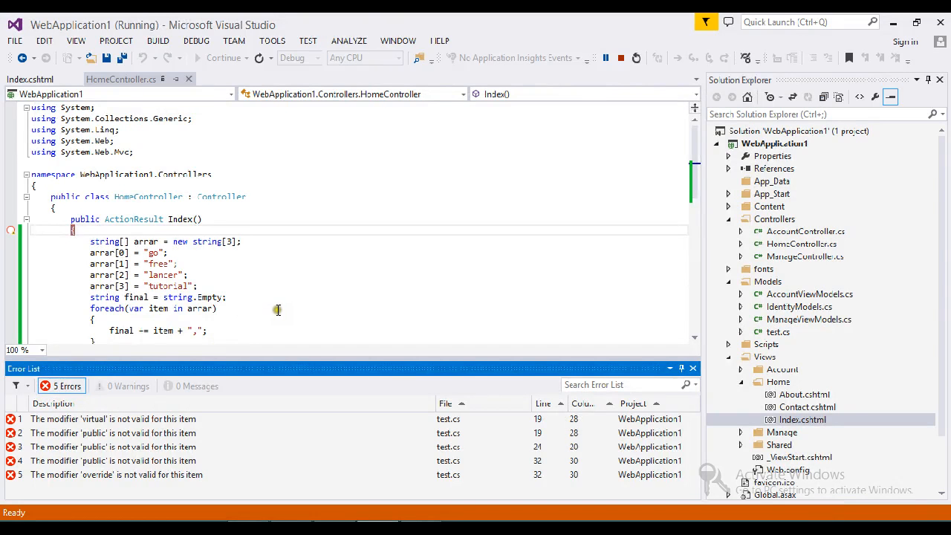
Resume execution and view the Chrome home page, which shows no joined array text yet
scroll("down", 3)
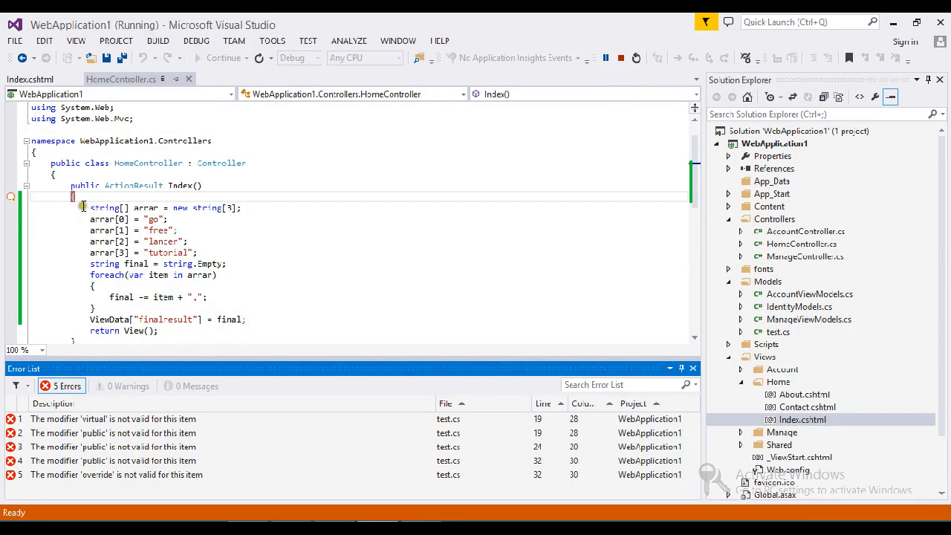
mouse_move(208, 264)
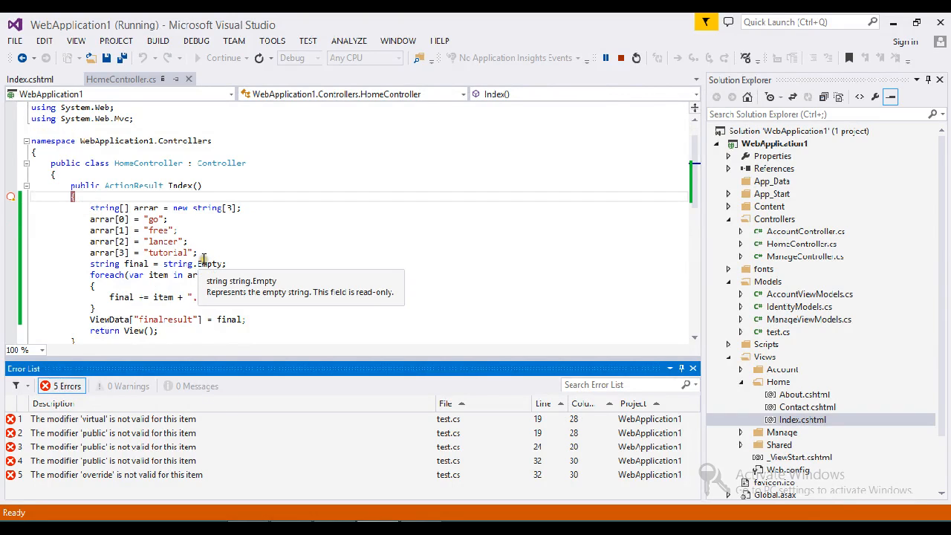
left_click(229, 208)
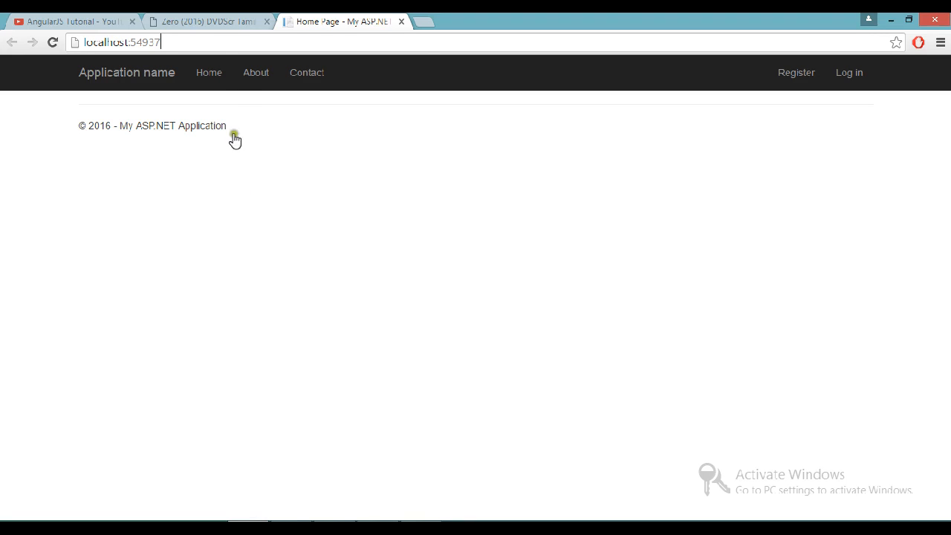
left_click(208, 71)
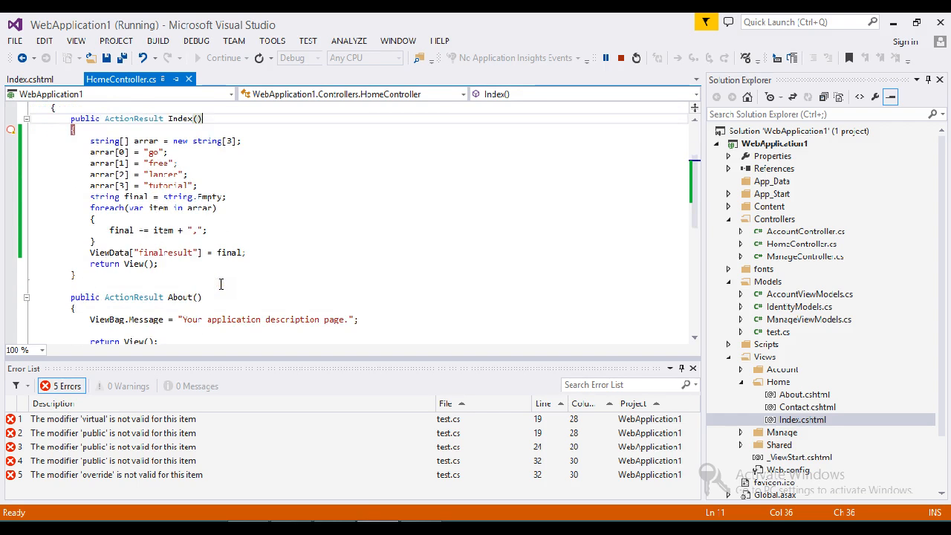
scroll("up", 3)
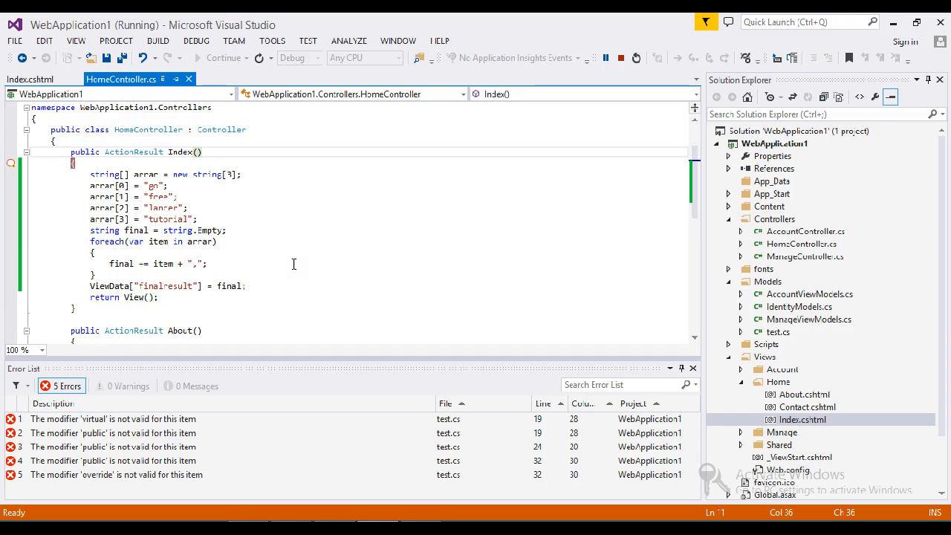
mouse_move(239, 259)
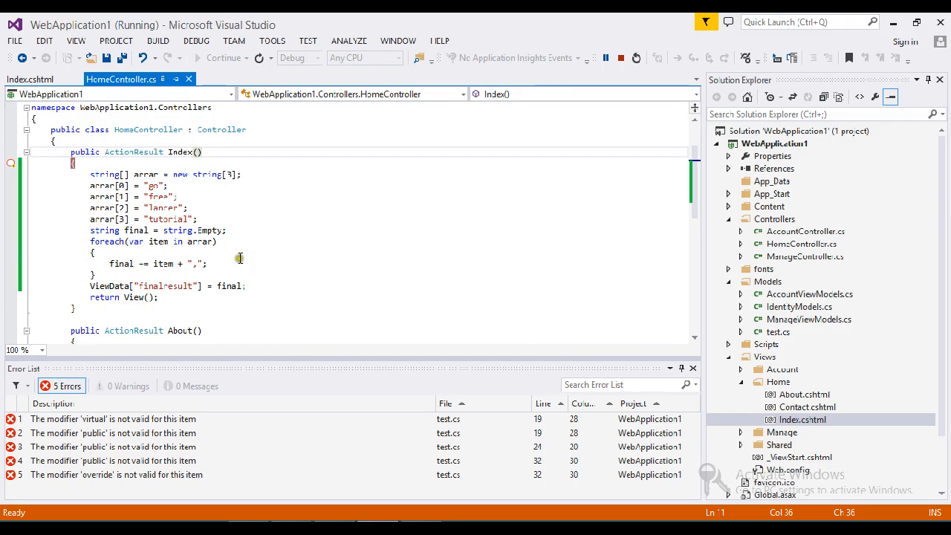
mouse_move(280, 268)
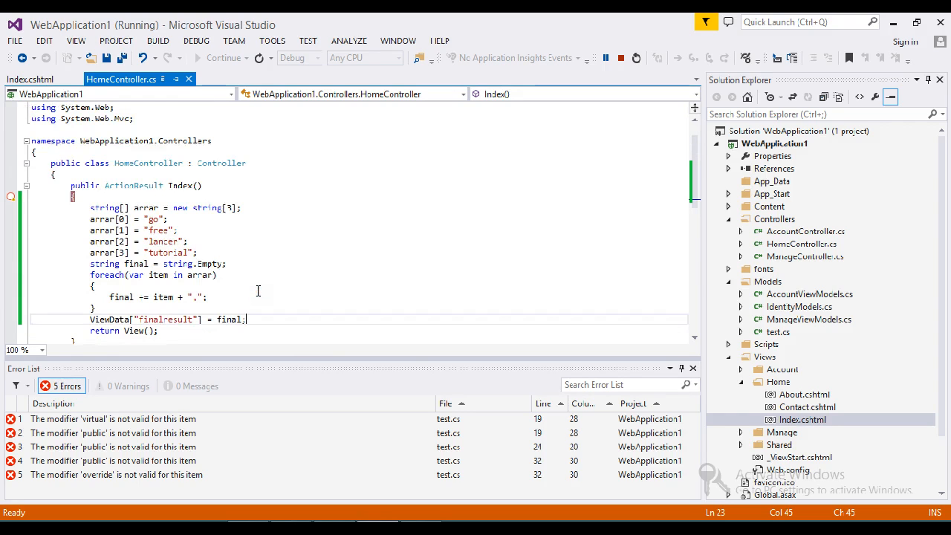
left_click(156, 162)
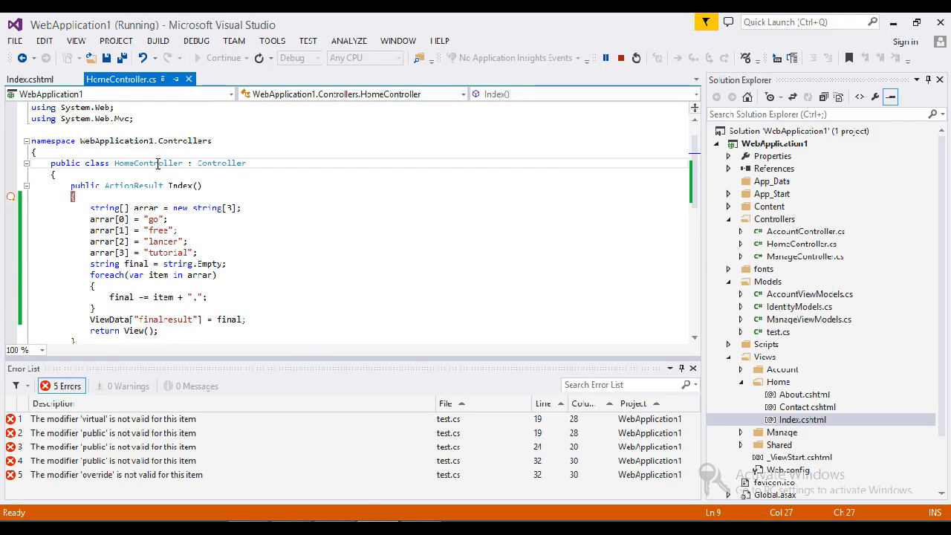
left_click(198, 58)
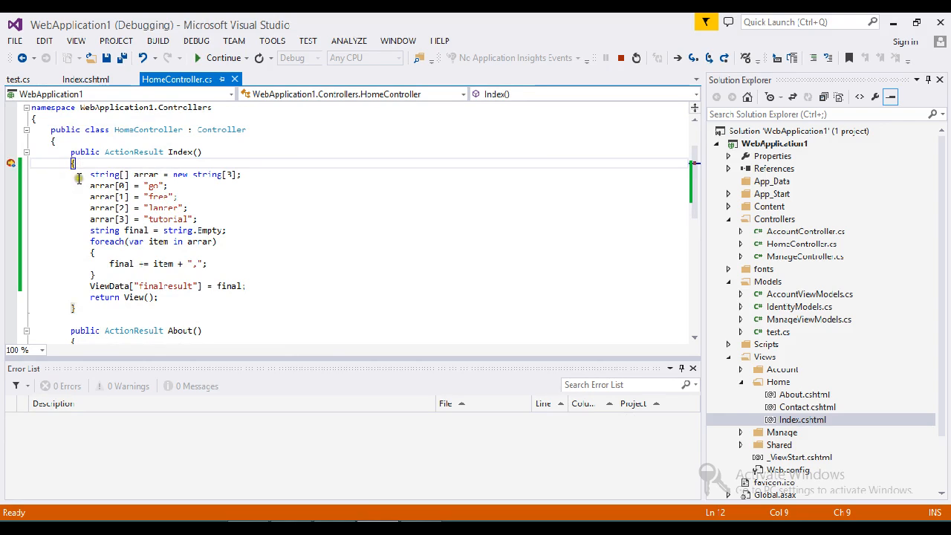
mouse_move(206, 184)
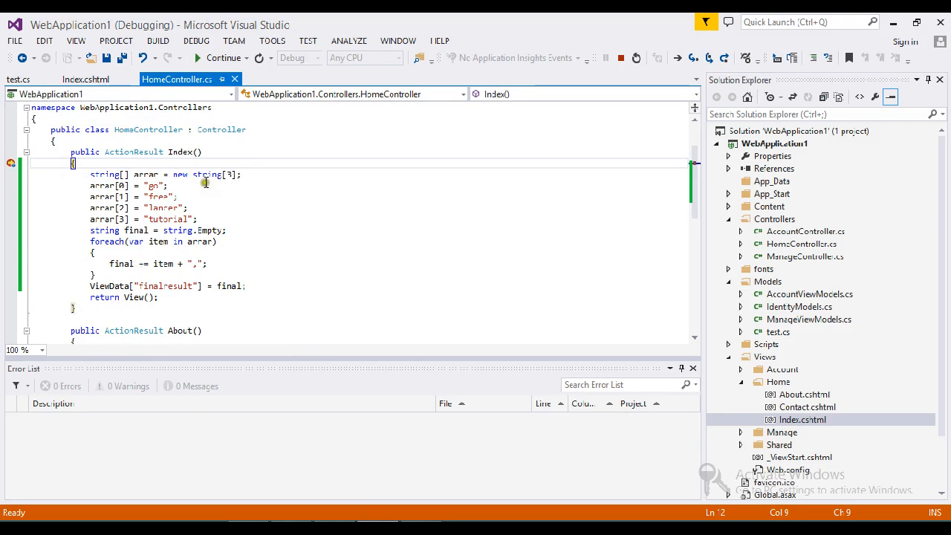
mouse_move(232, 174)
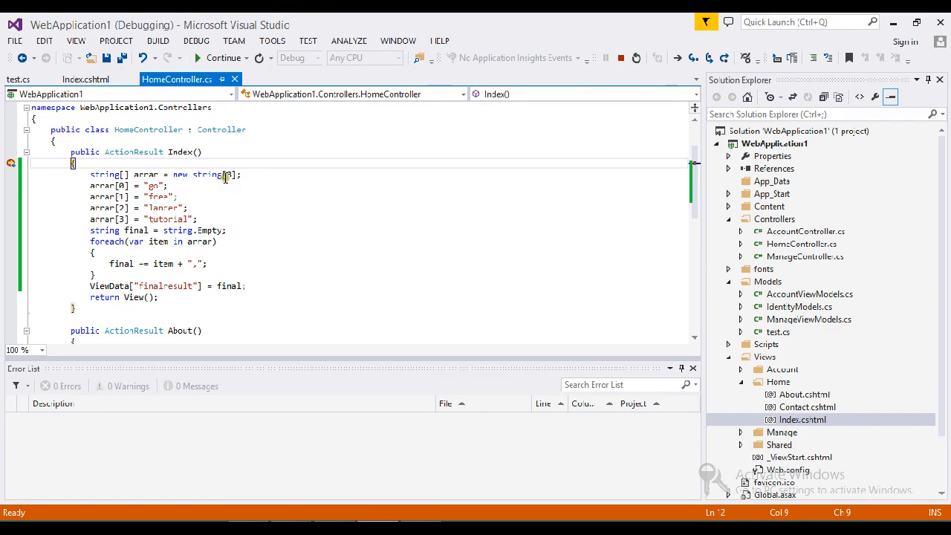
Stop debugging, change new string[3] to new string[4], and start the app again
left_click(244, 217)
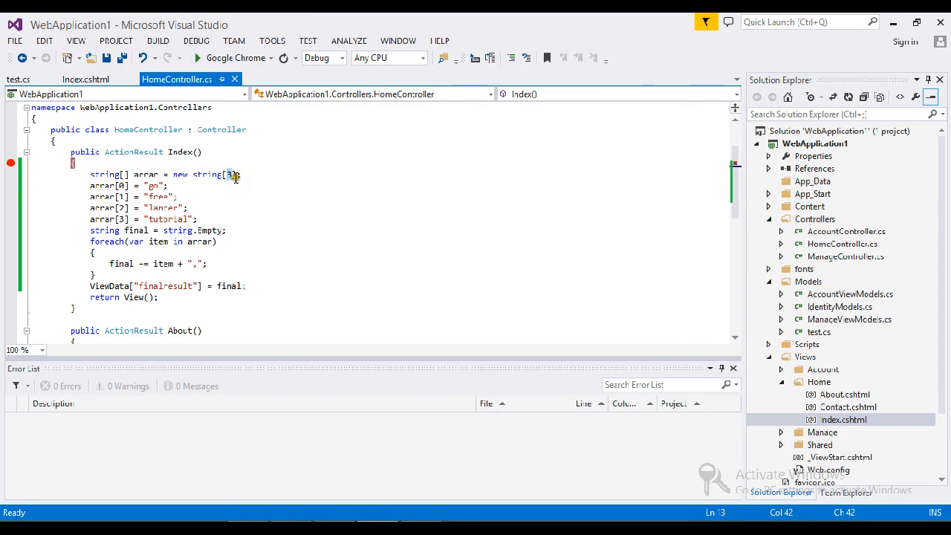
key("Backspace")
type("4")
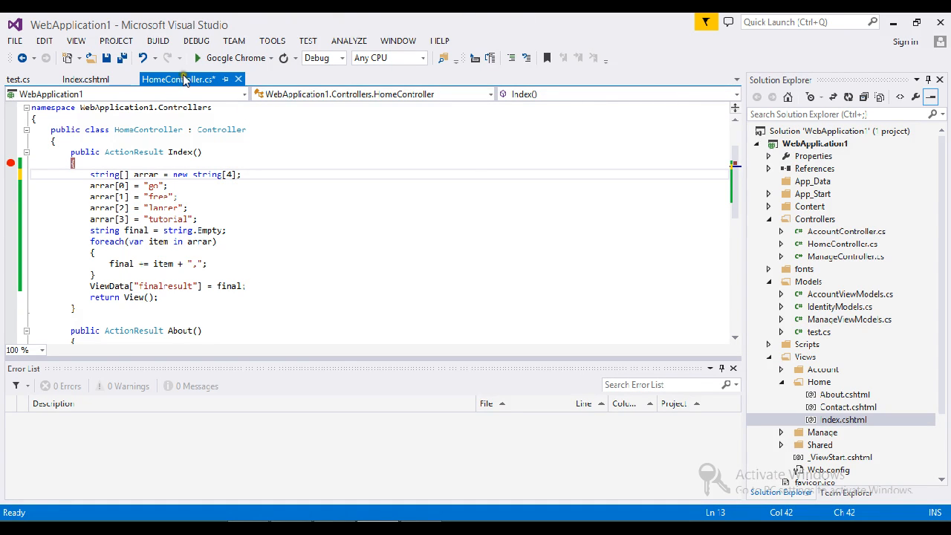
left_click(196, 58)
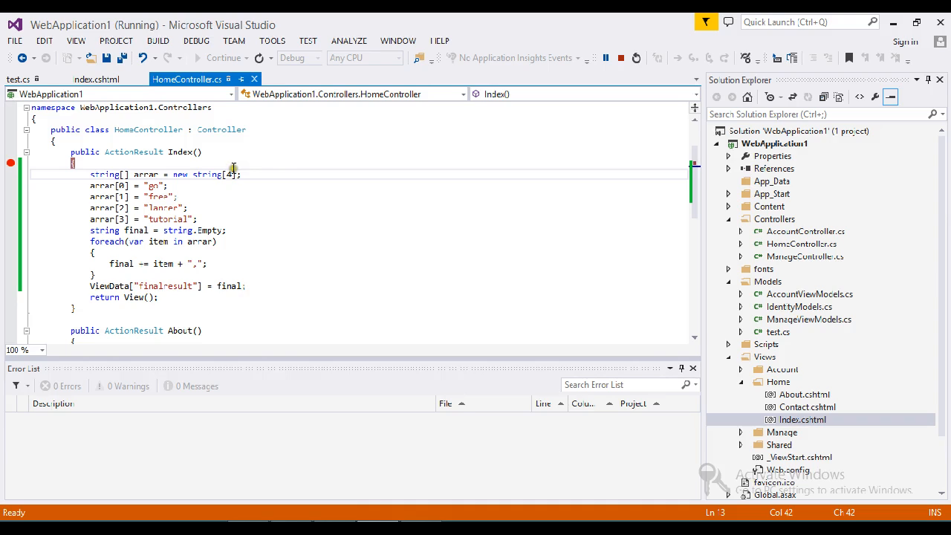
mouse_move(250, 166)
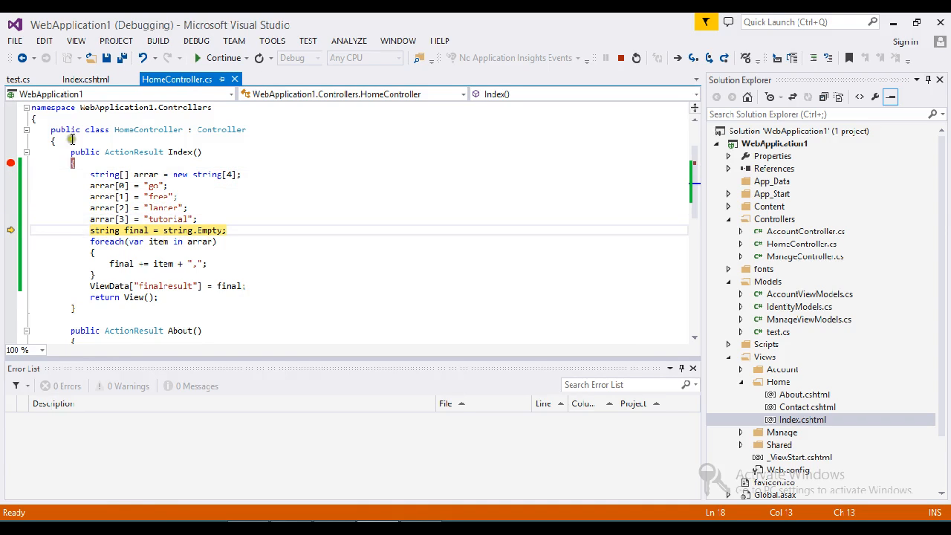
mouse_move(156, 185)
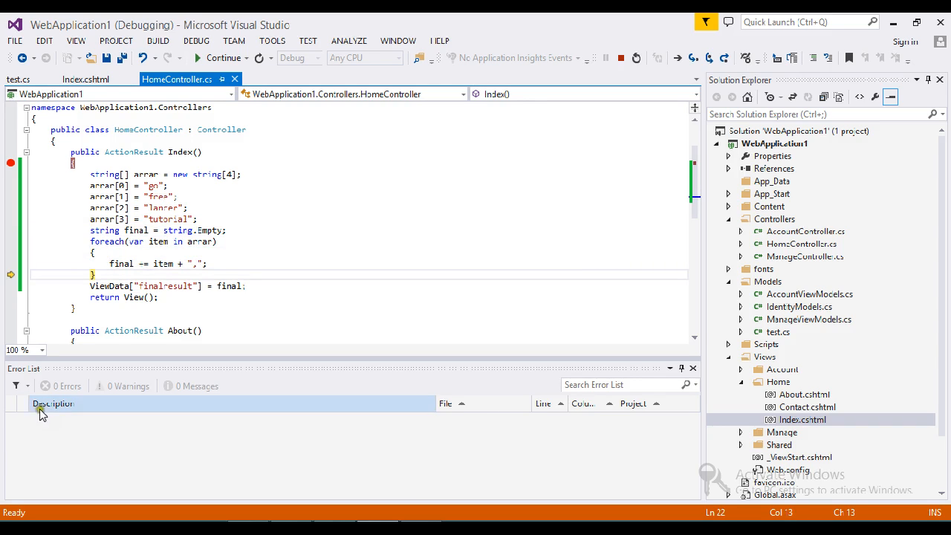
mouse_move(126, 265)
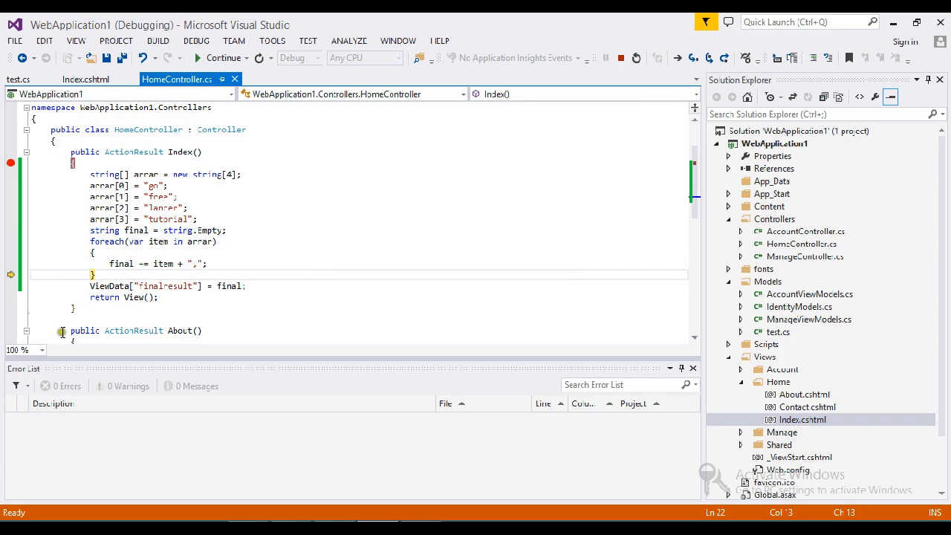
mouse_move(122, 264)
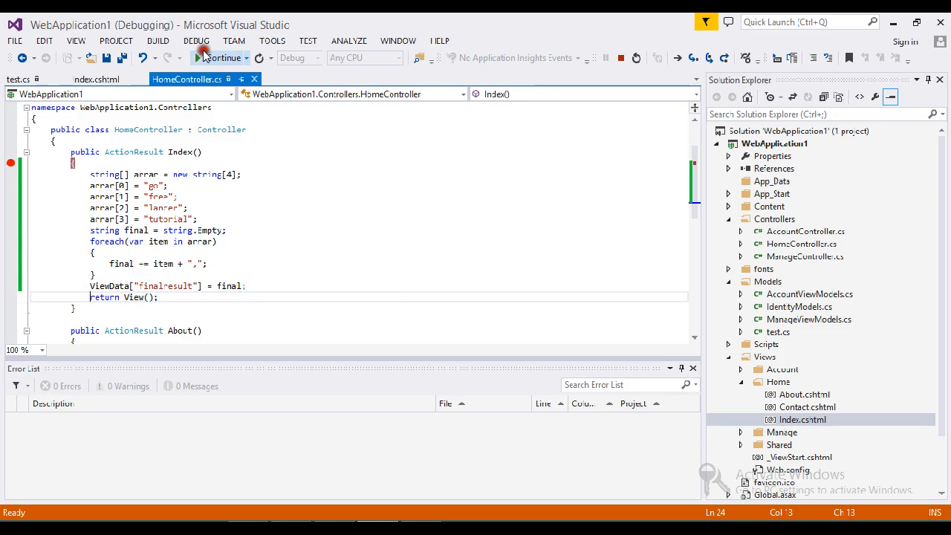
Continue past the breakpoint so Chrome displays go,free,lancer,tutorial, as the result
left_click(215, 58)
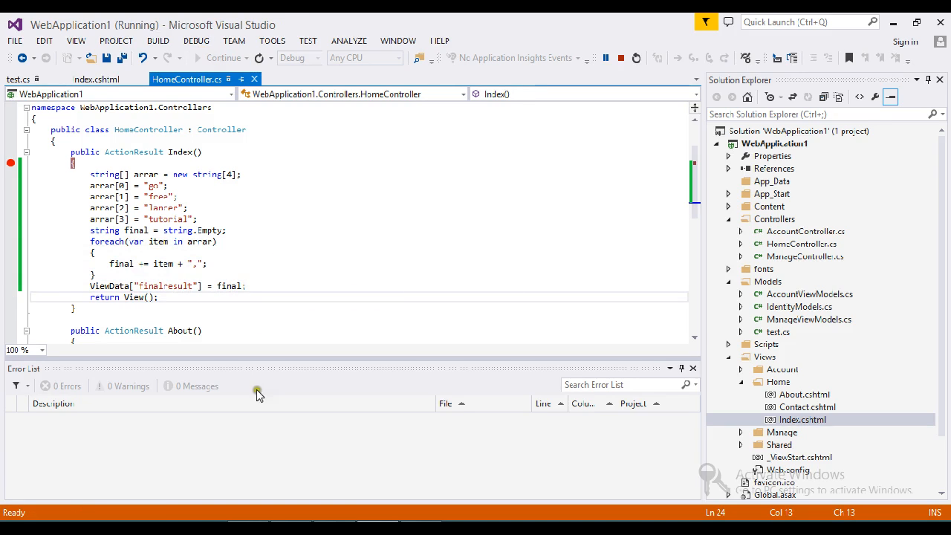
left_click(223, 58)
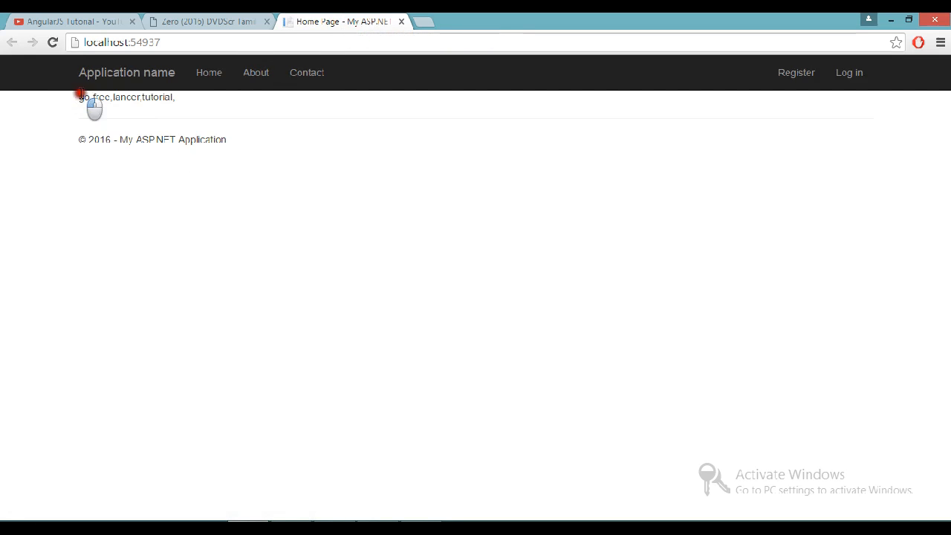
double_click(156, 99)
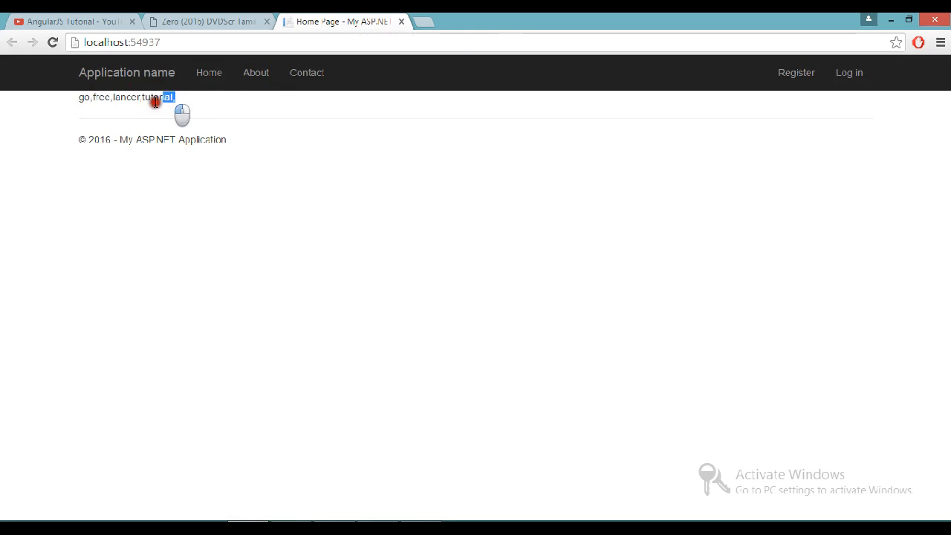
left_click(80, 97)
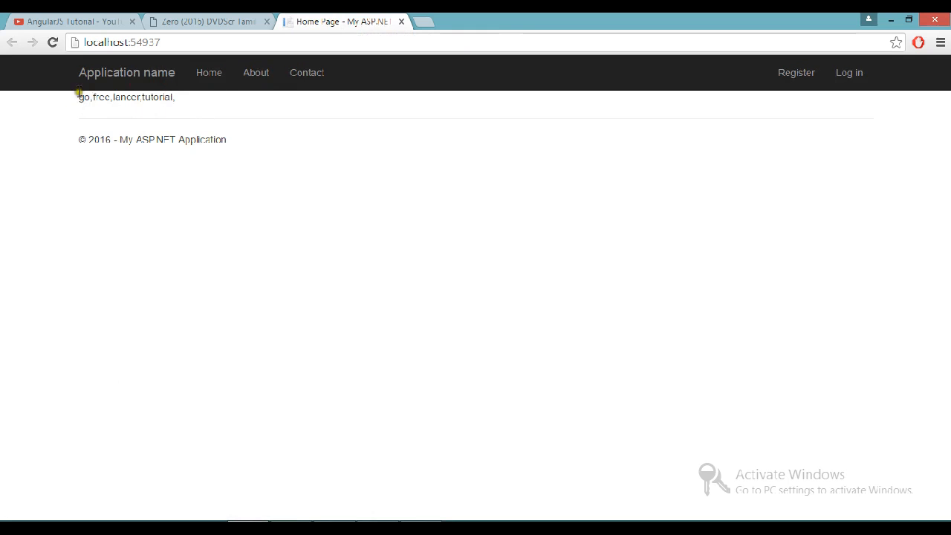
left_click_drag(77, 97, 179, 98)
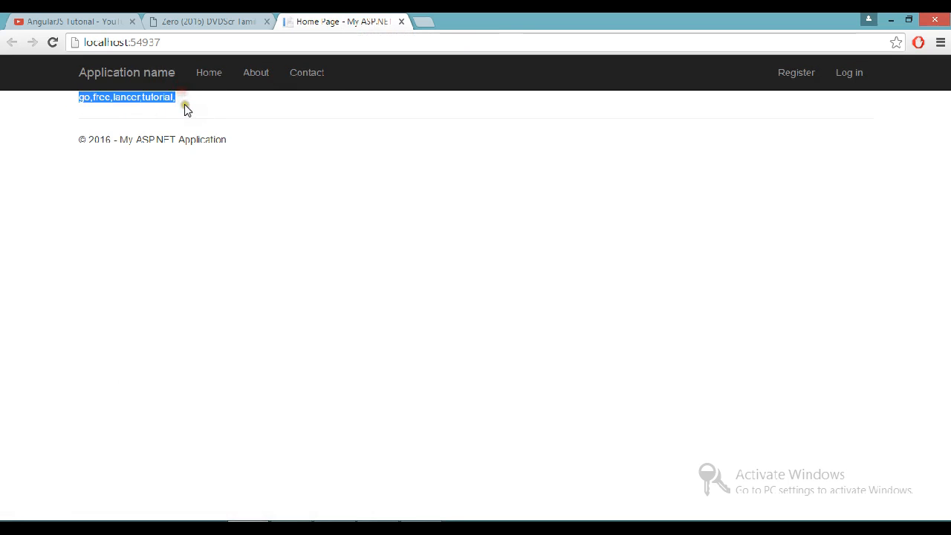
left_click(175, 96)
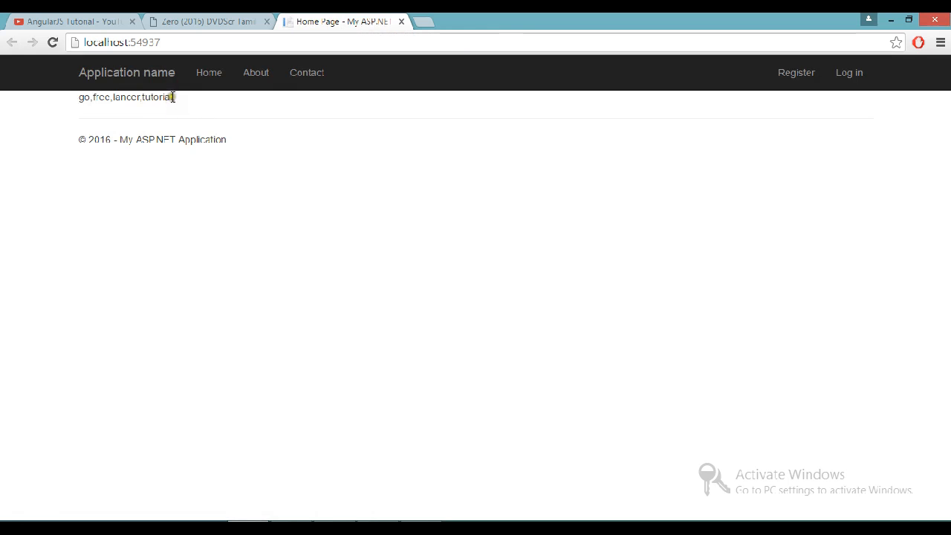
mouse_move(199, 101)
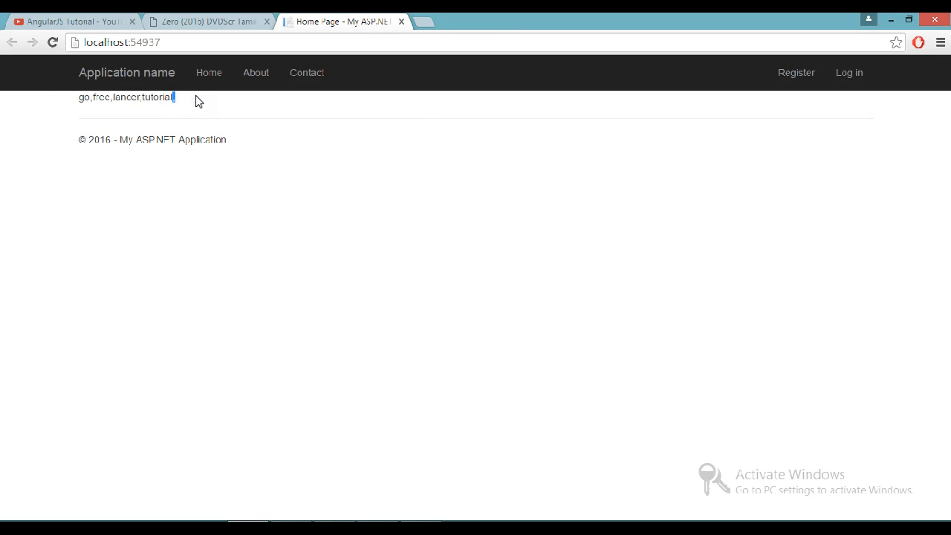
mouse_move(211, 101)
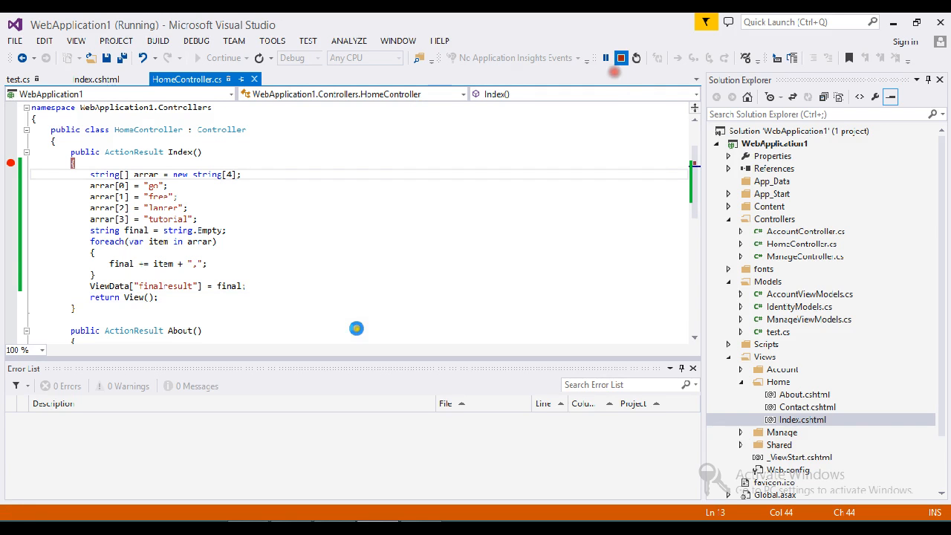
Stop debugging, append .TrimEnd(',') to final on the ViewData line, and restart the app
left_click(621, 58)
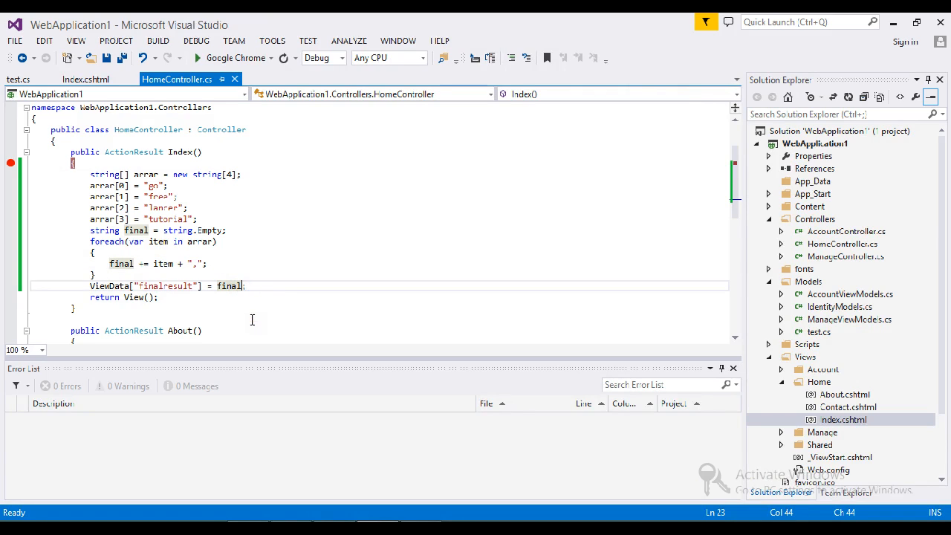
mouse_move(270, 313)
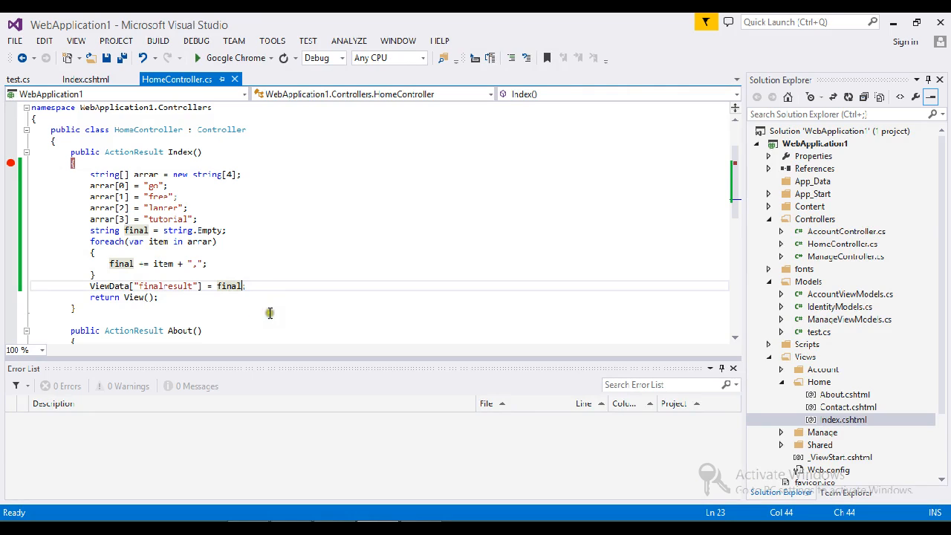
mouse_move(303, 303)
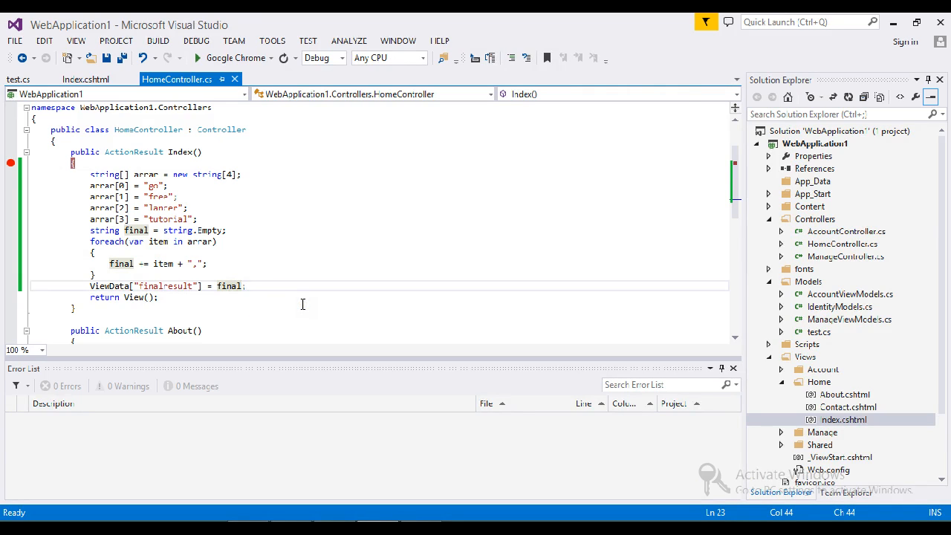
mouse_move(291, 258)
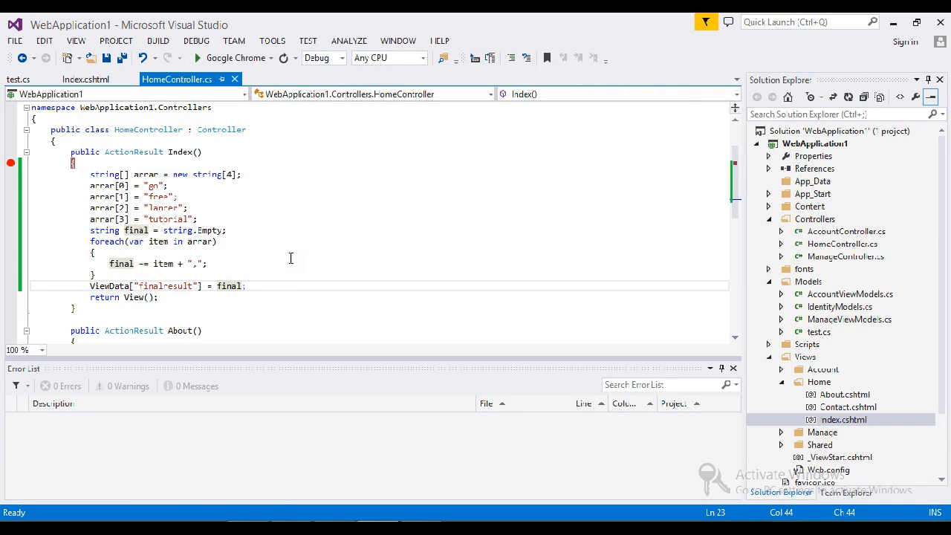
type(".tr")
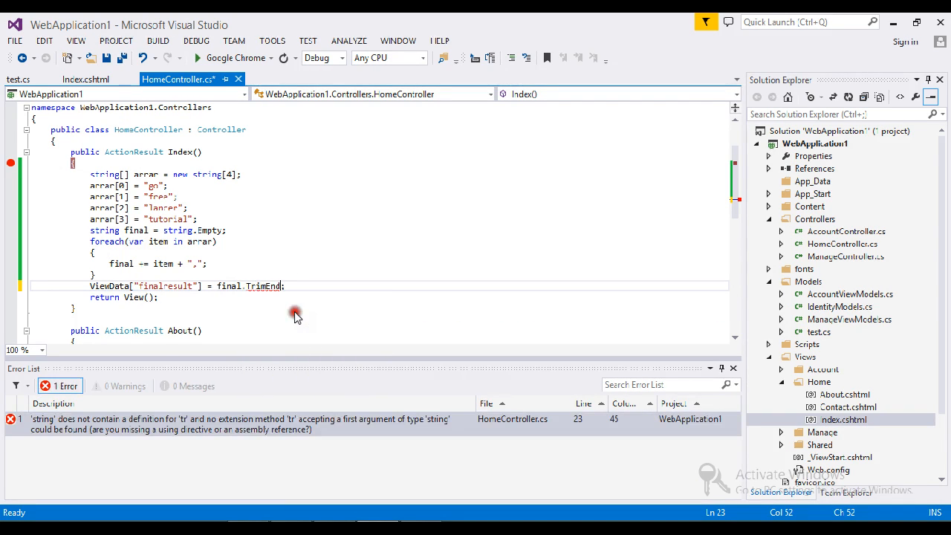
type("(")
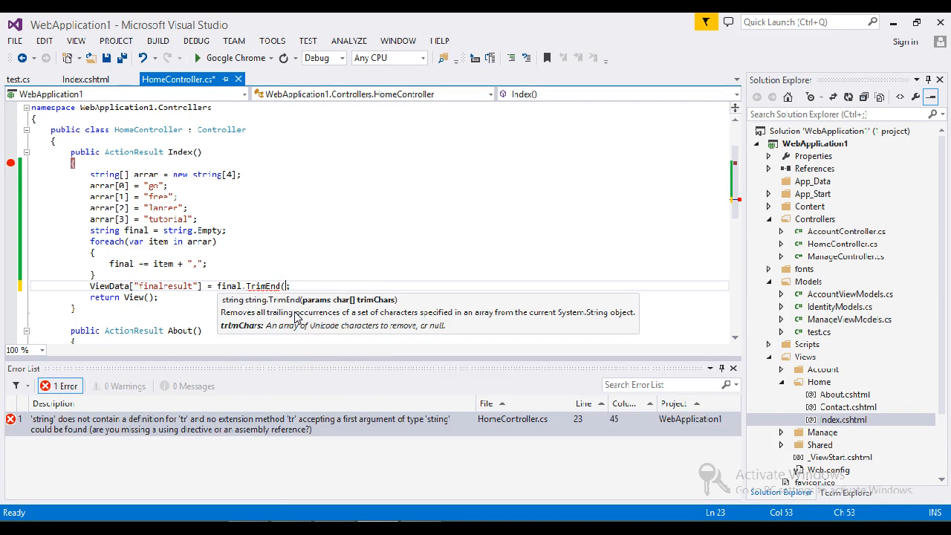
type(")")
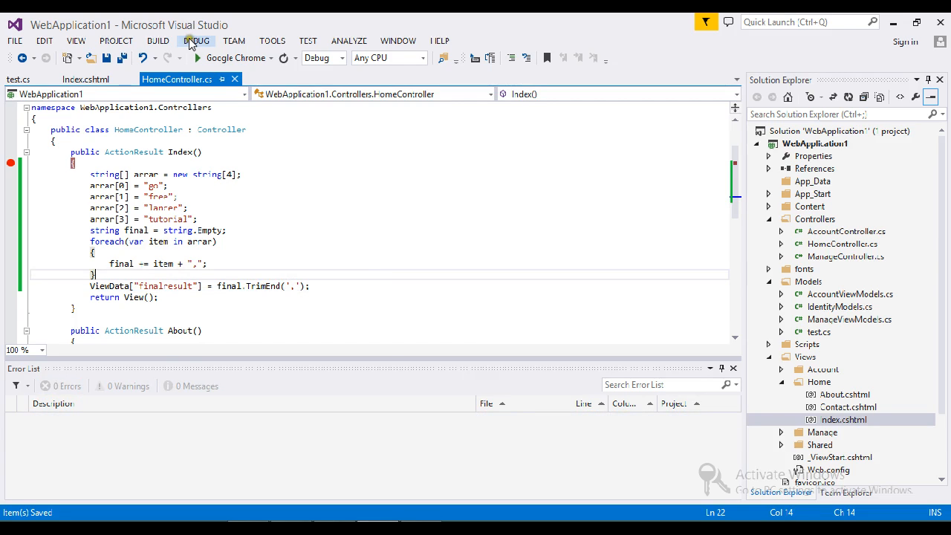
left_click(196, 40)
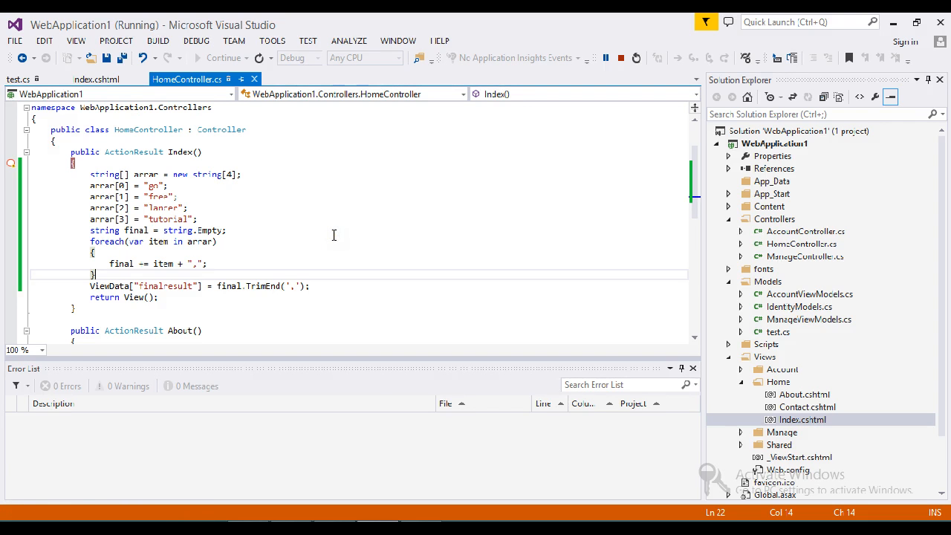
Start debugging and continue execution past the Index breakpoint so Chrome loads the output
left_click(10, 162)
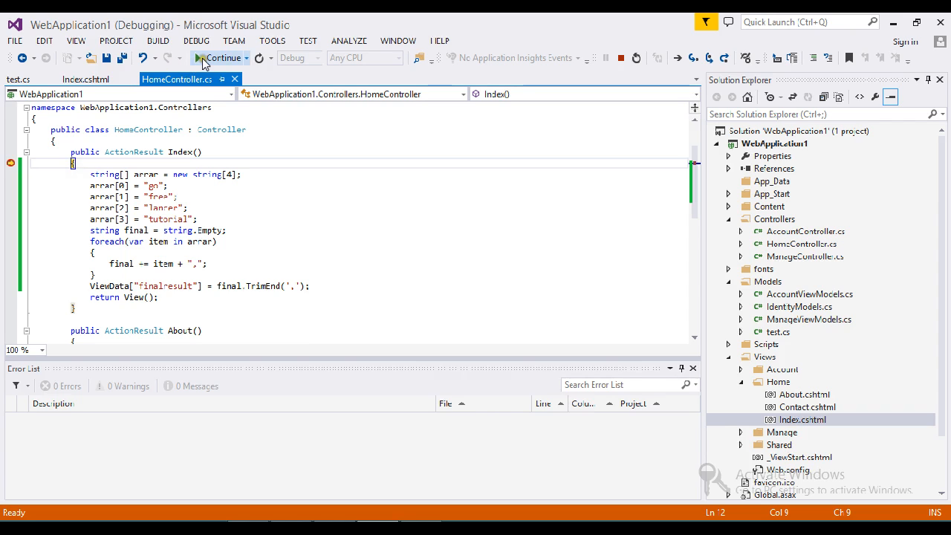
left_click(220, 58)
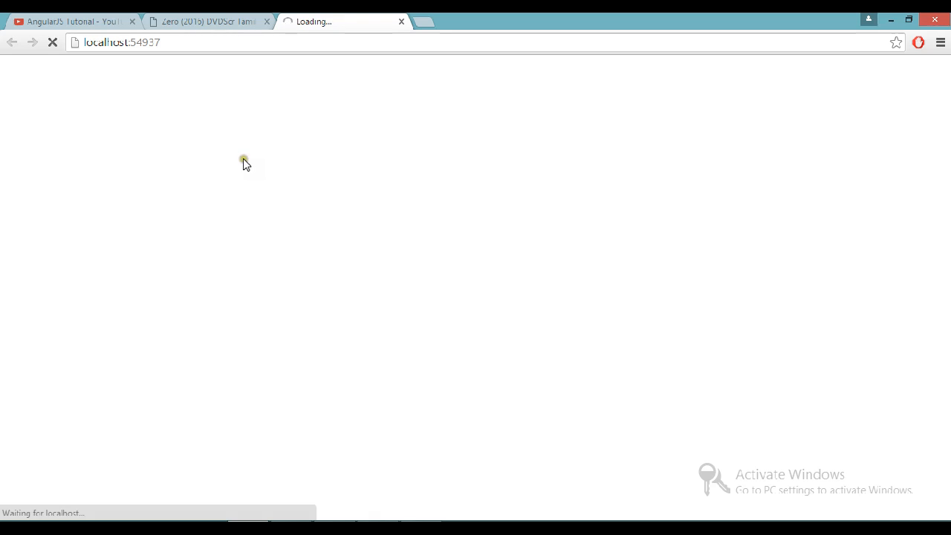
mouse_move(143, 153)
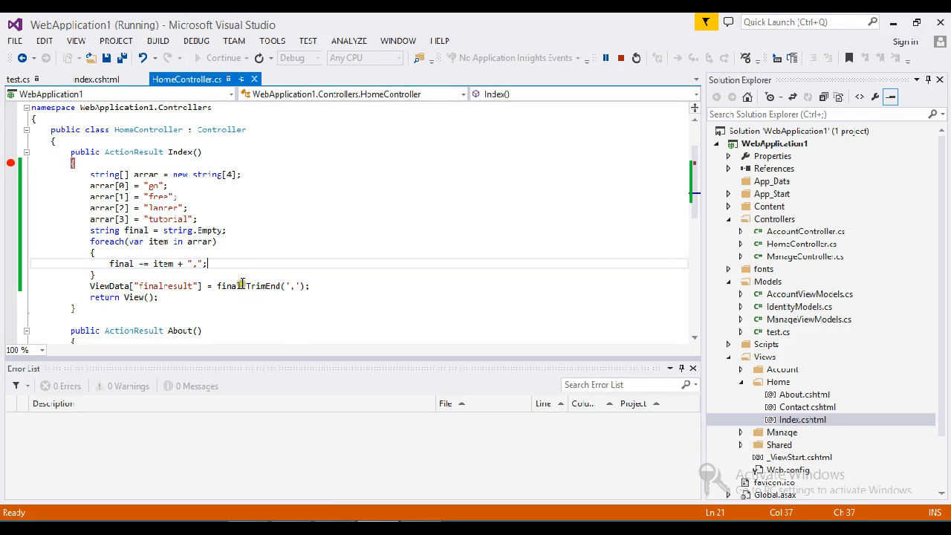
left_click(306, 285)
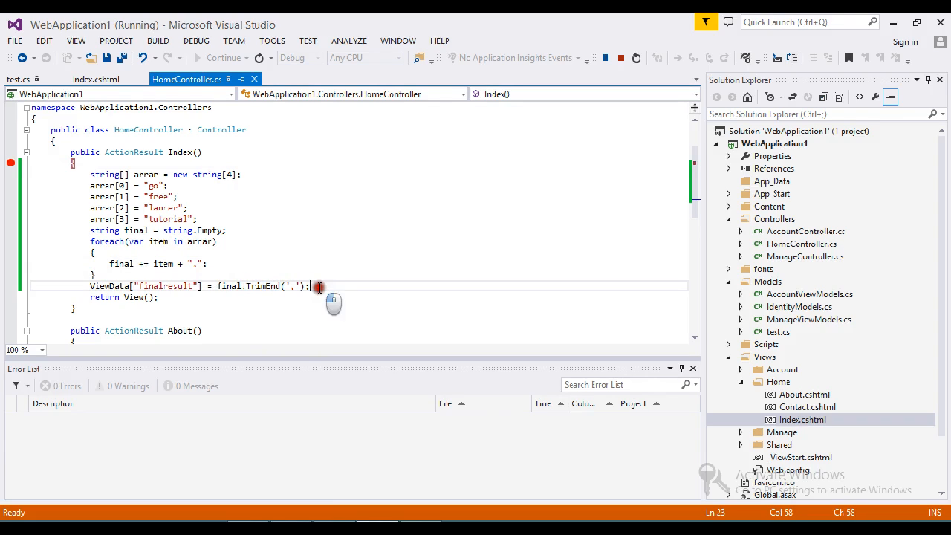